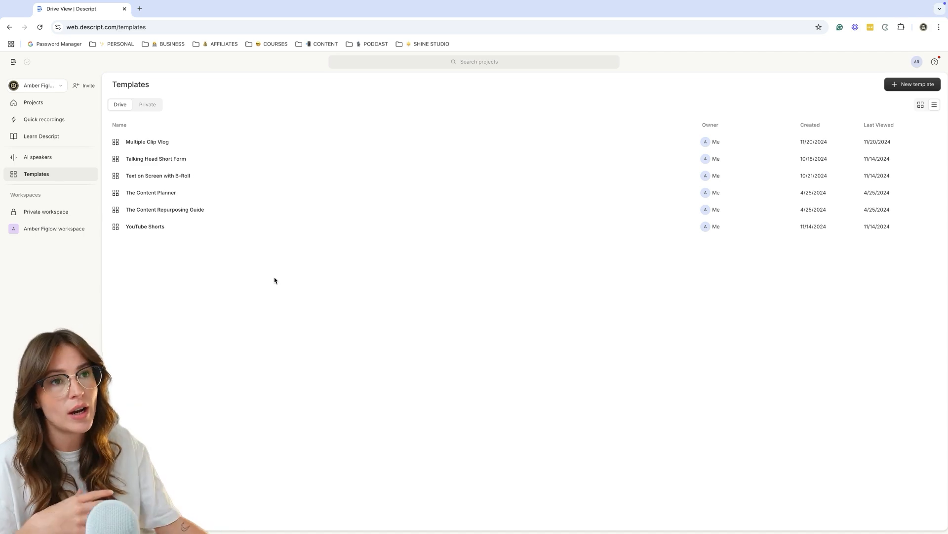
mouse_move(160, 219)
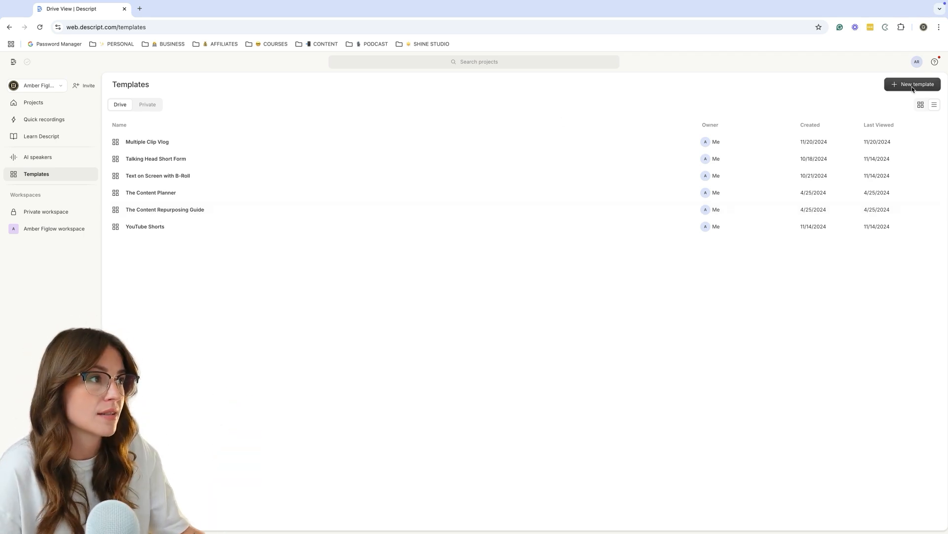
- Start a new blank template from the Templates page
left_click(913, 84)
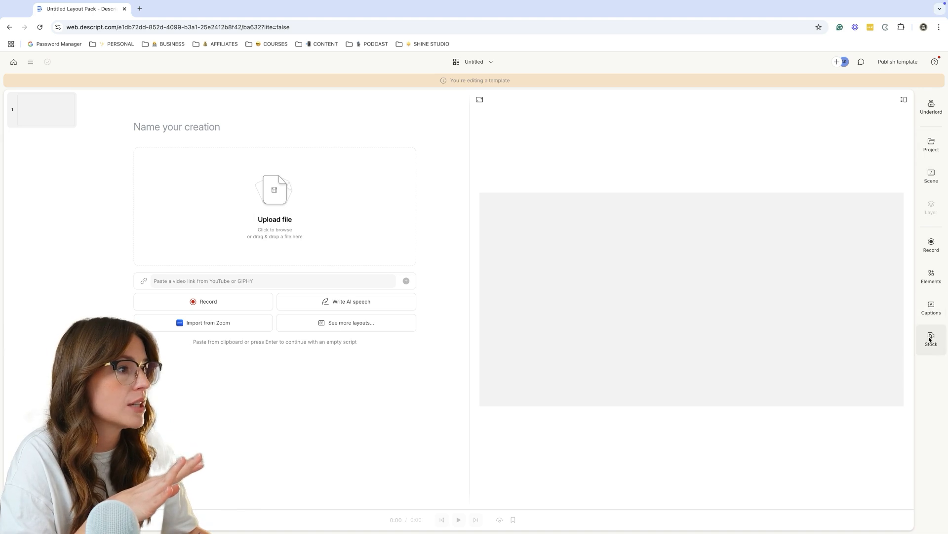
- Import the Hawaii Aerial 303 coastline clip from stock video into the template
left_click(930, 338)
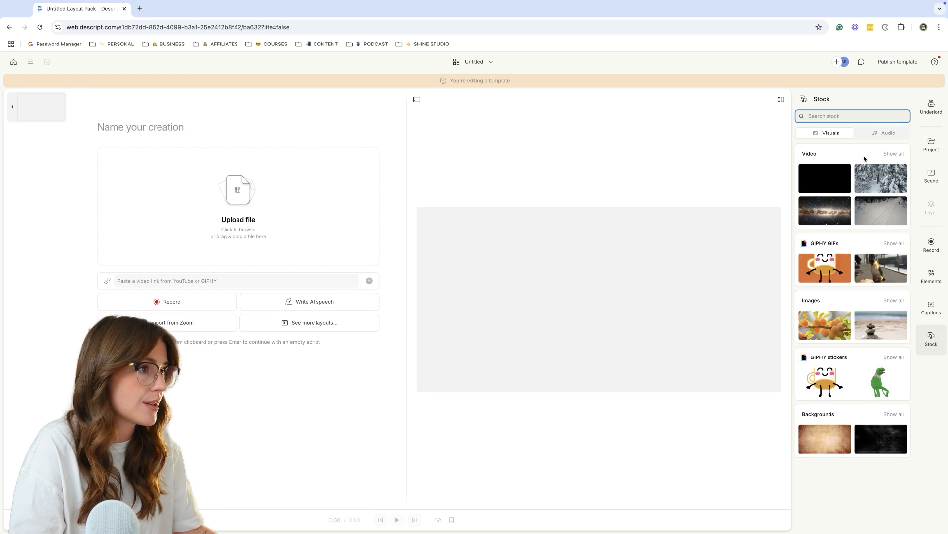
left_click(894, 153)
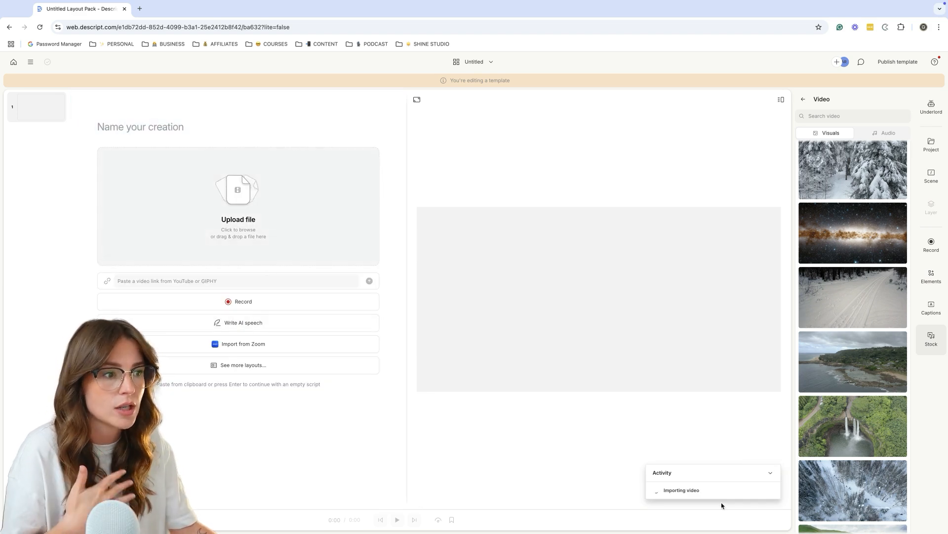
left_click(853, 360)
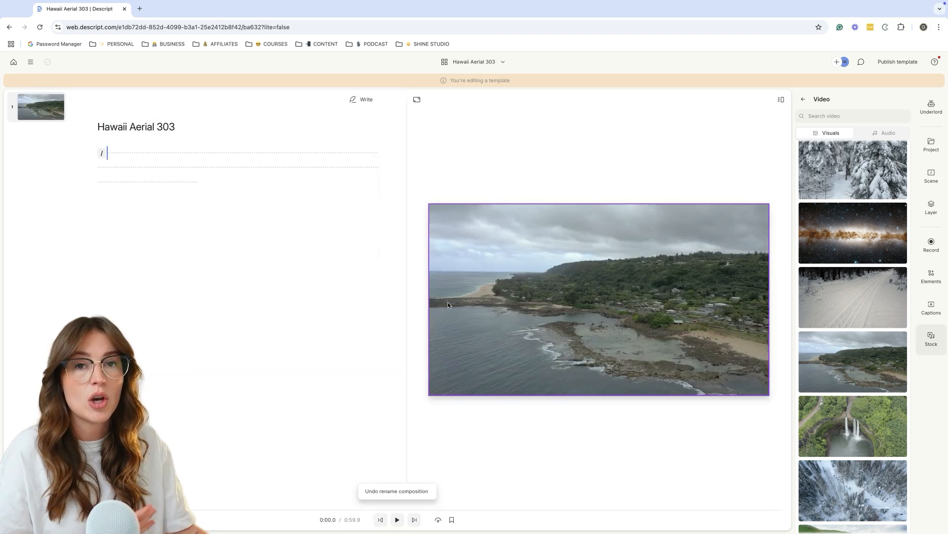
- Switch the template canvas to Portrait (9:16)
left_click(416, 98)
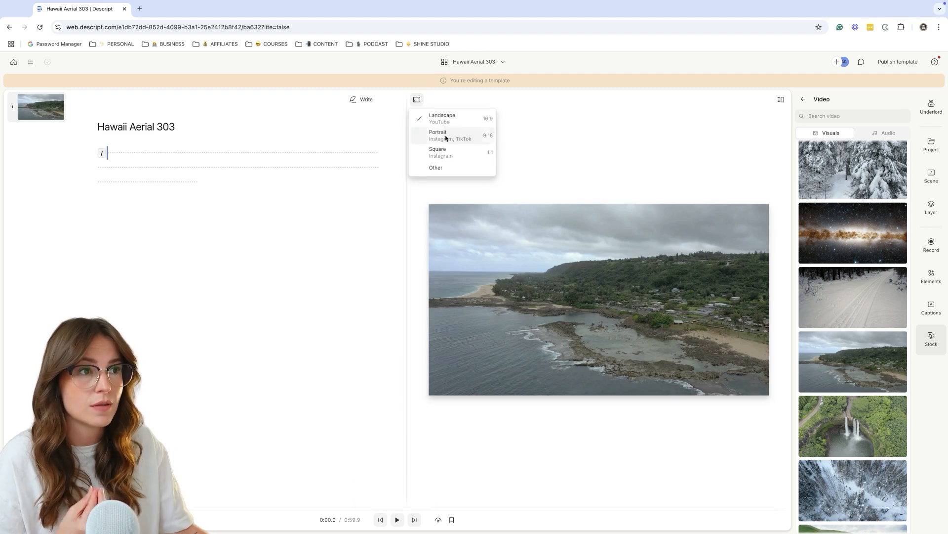
left_click(445, 135)
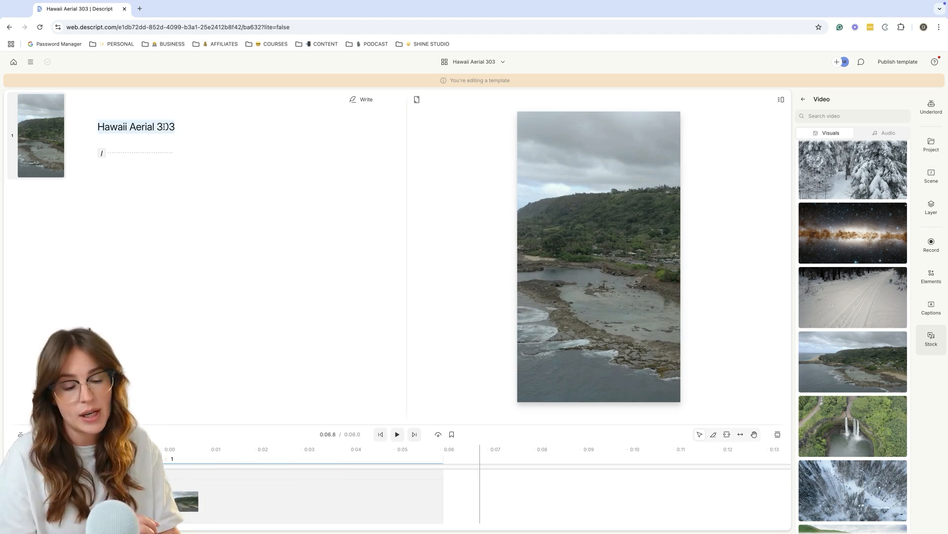
- Rename the composition to Quote Videos and bring up the Elements list
type("Quote")
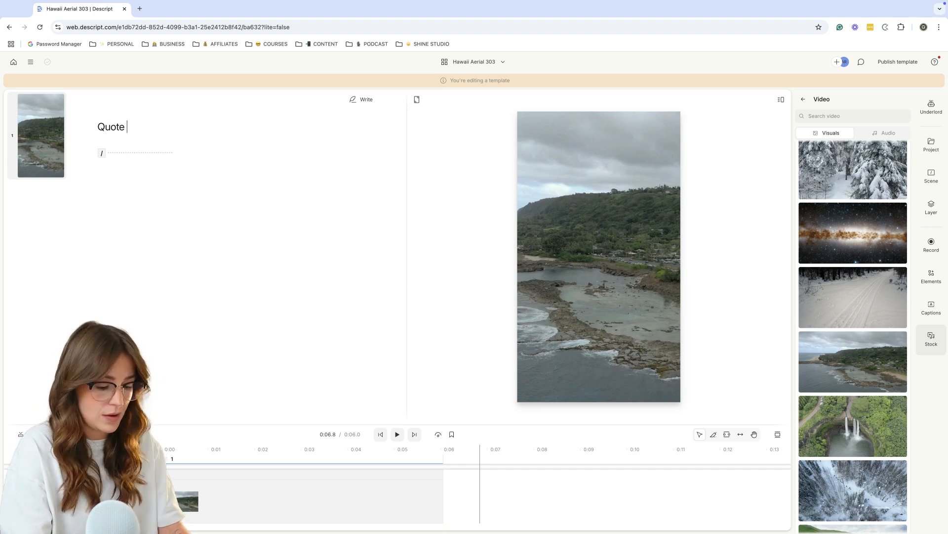
type("Video")
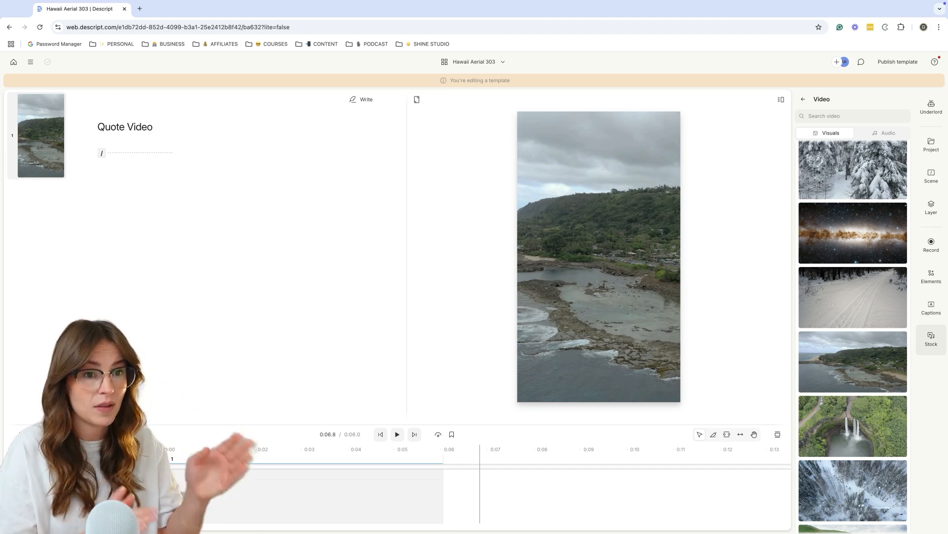
left_click(930, 338)
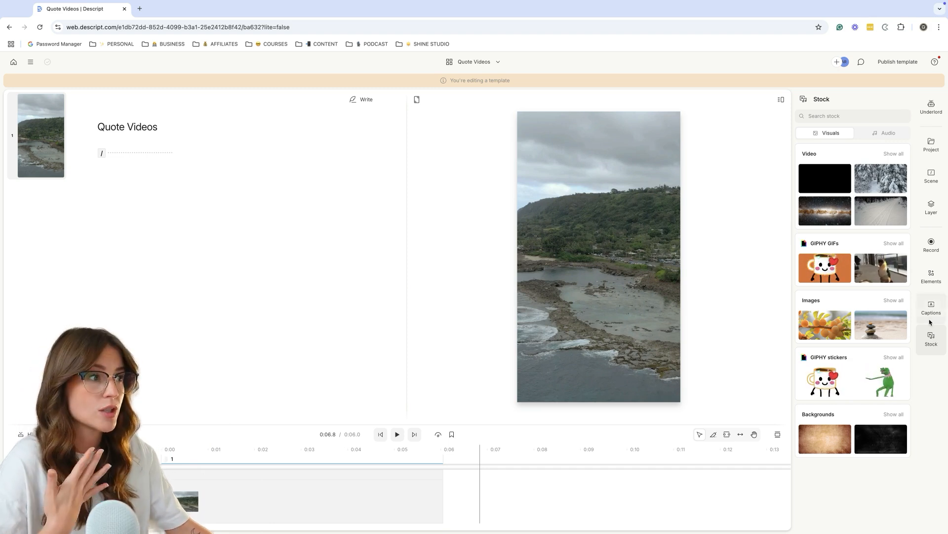
left_click(930, 306)
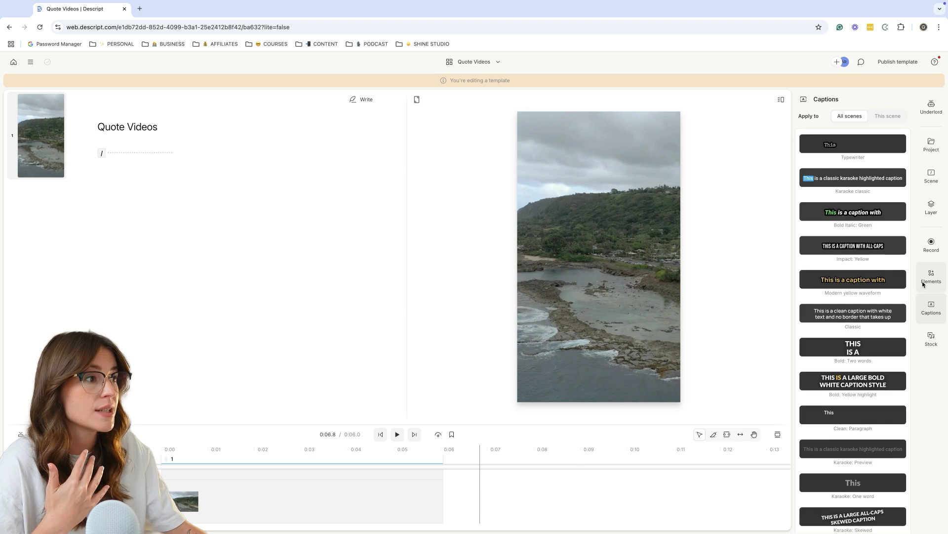
left_click(930, 276)
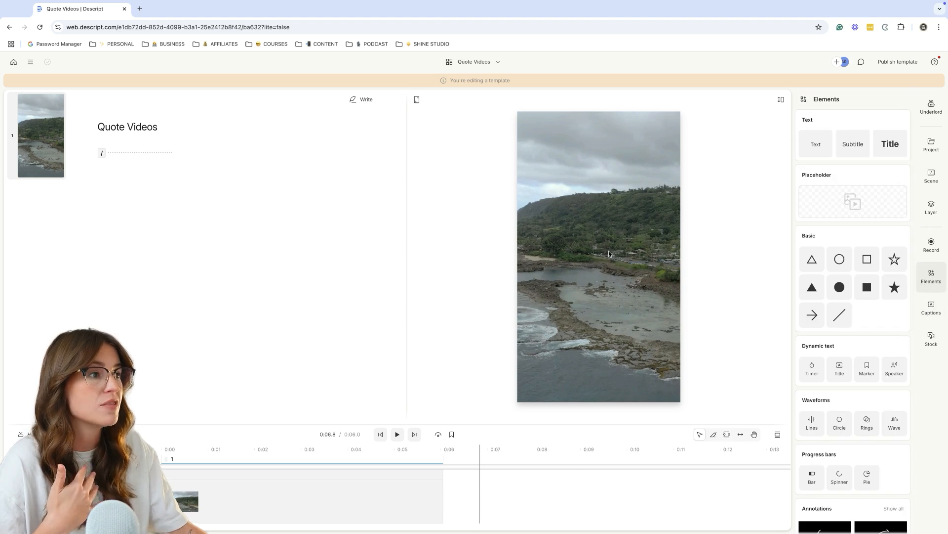
- Add a bold title overlay 'text overlay goes here' at size 100, widened to one line
left_click(890, 143)
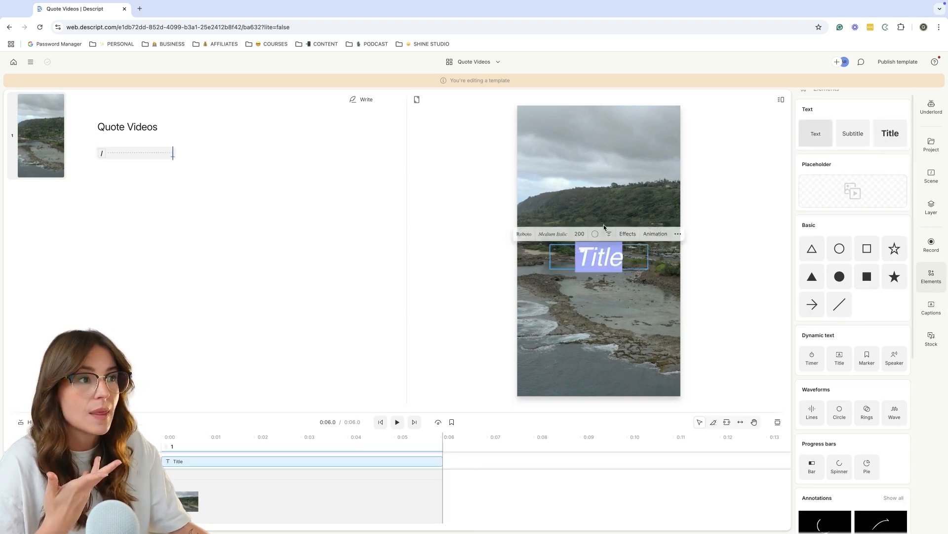
type("text overlay goes")
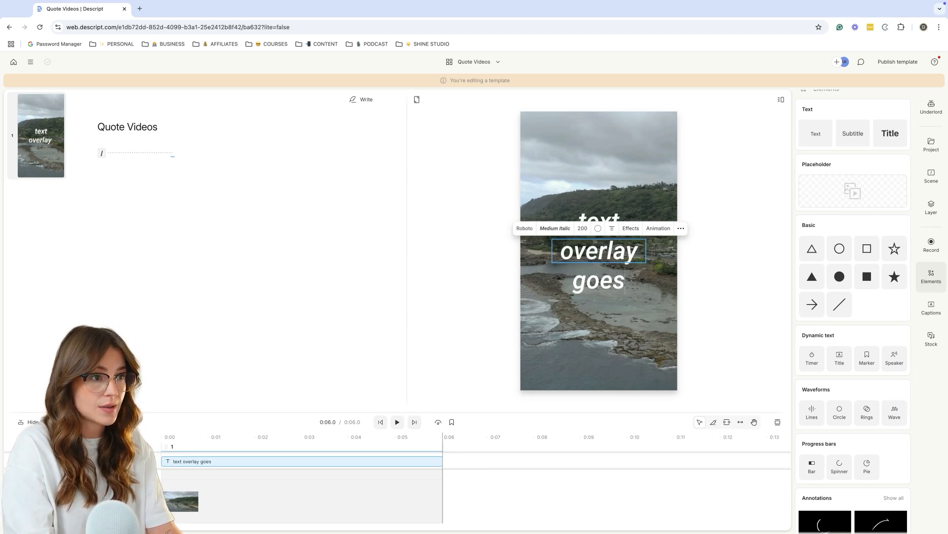
type("here")
type("100")
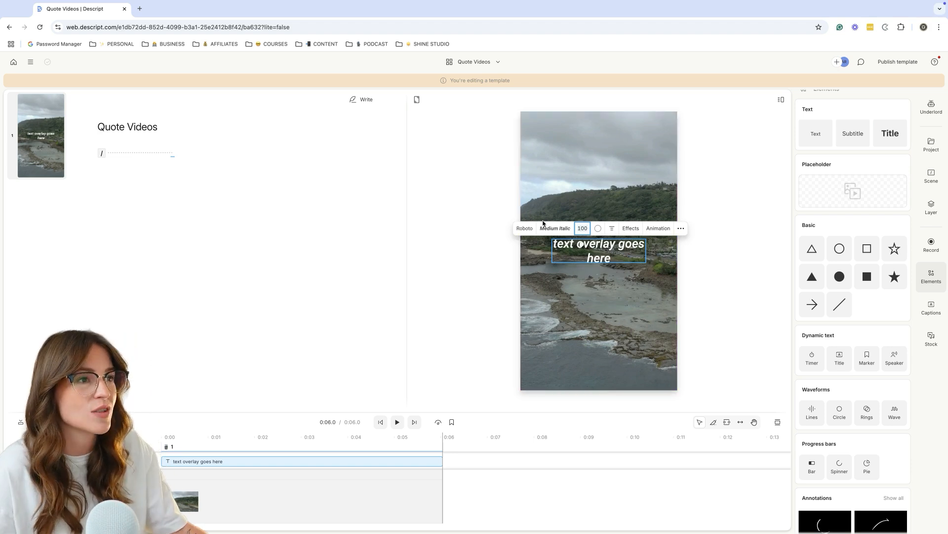
left_click(555, 228)
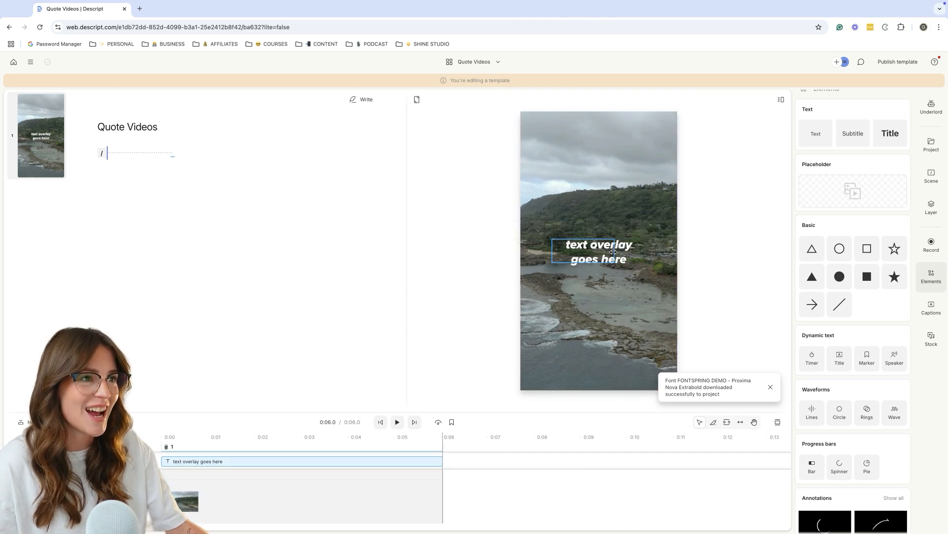
left_click(599, 251)
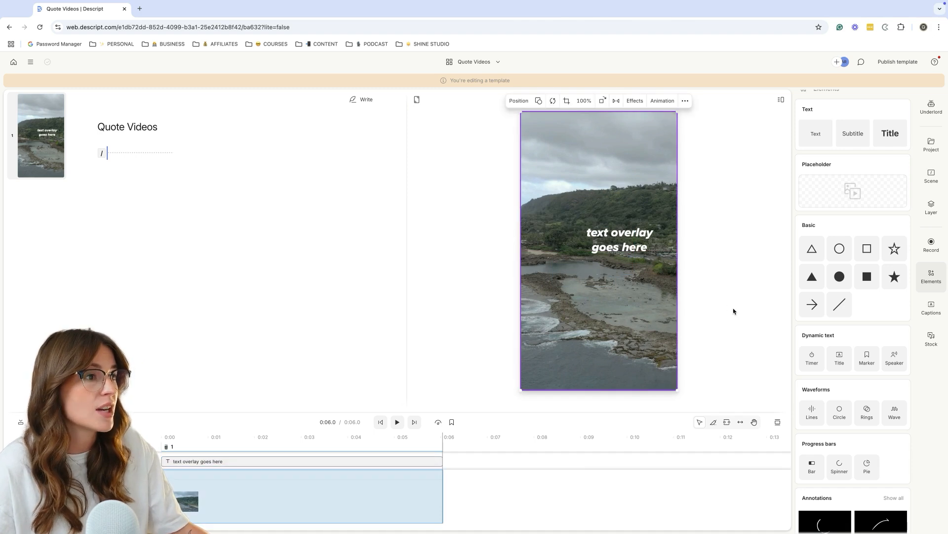
left_click(620, 239)
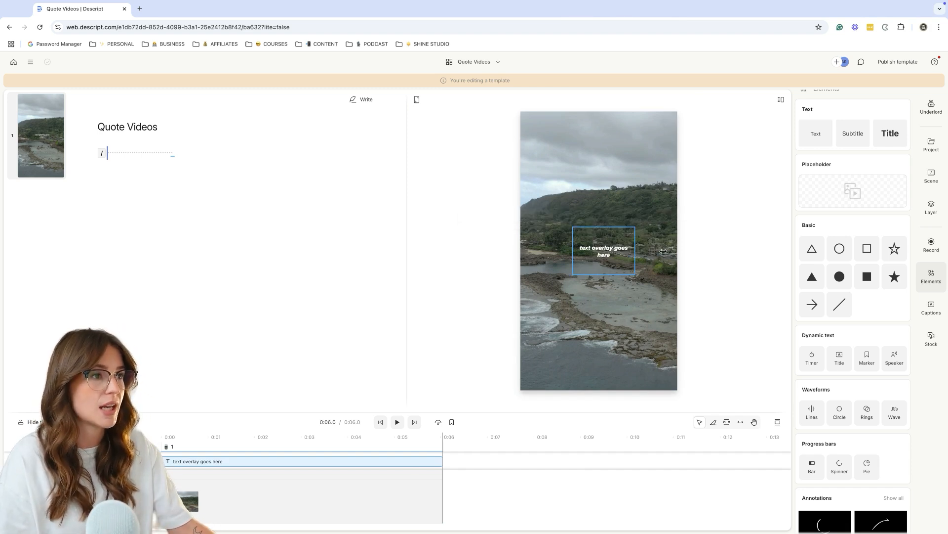
left_click_drag(604, 251, 573, 251)
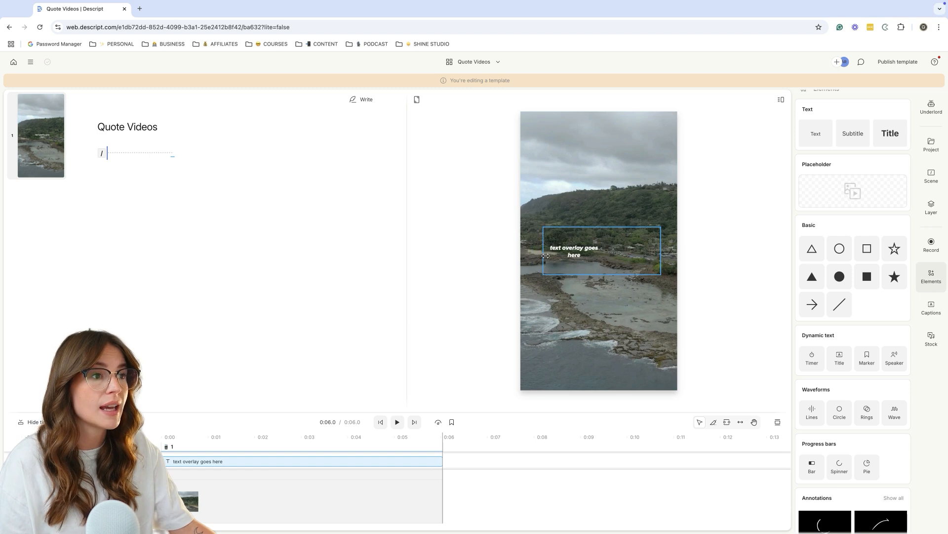
left_click(574, 251)
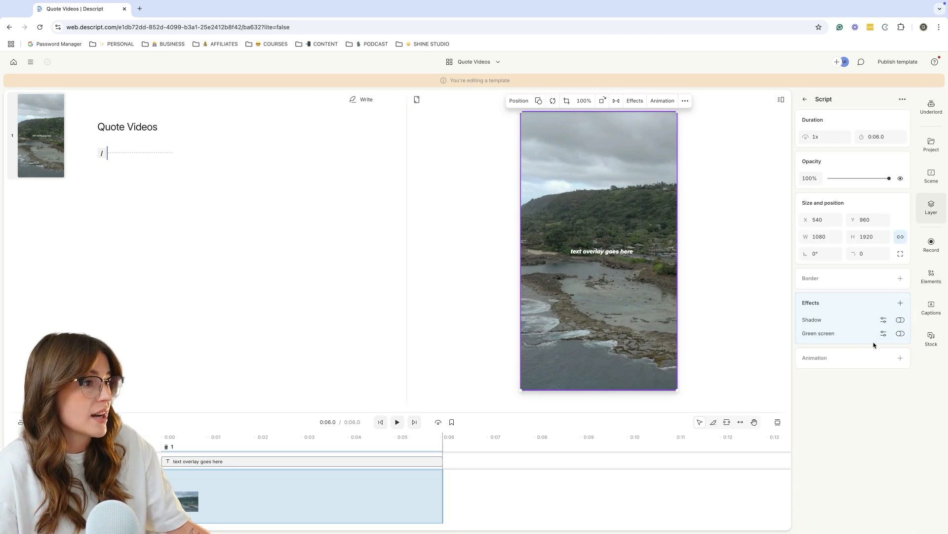
left_click(902, 303)
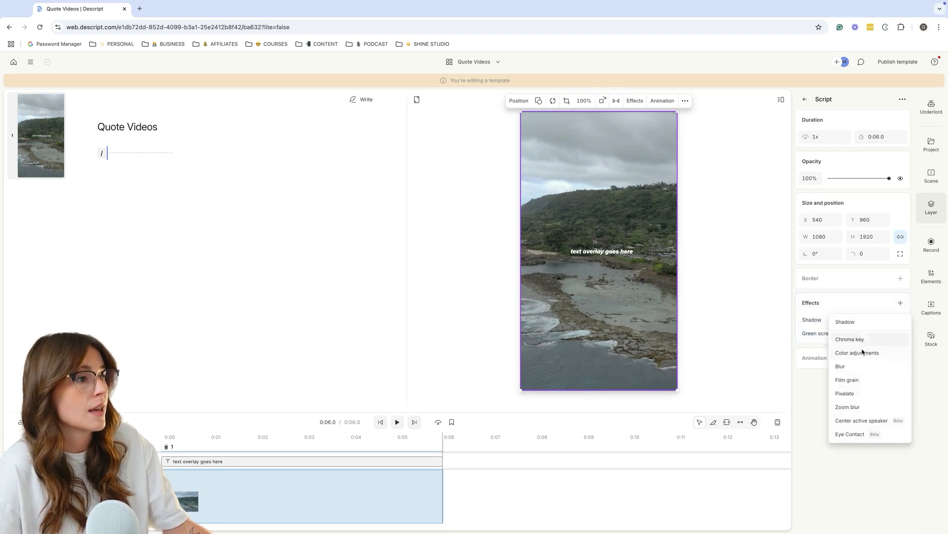
left_click(857, 353)
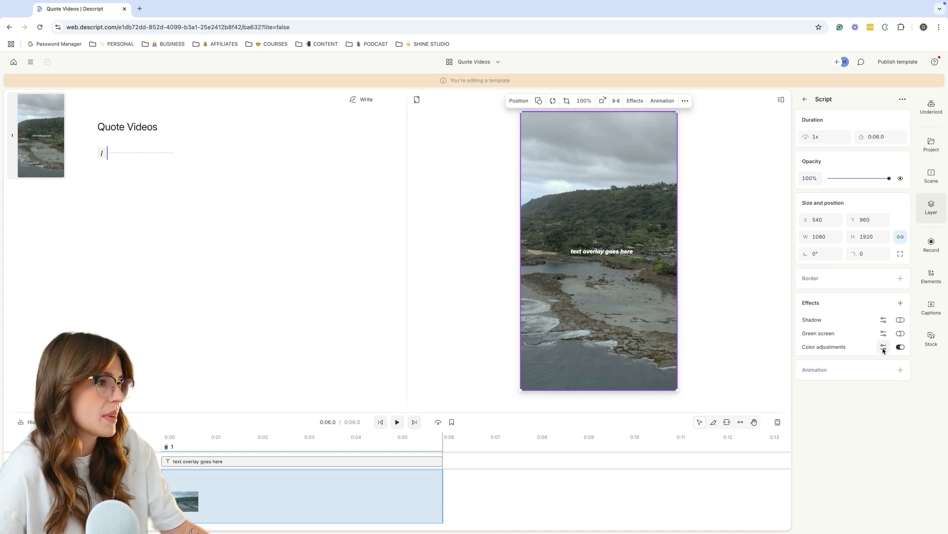
left_click(884, 346)
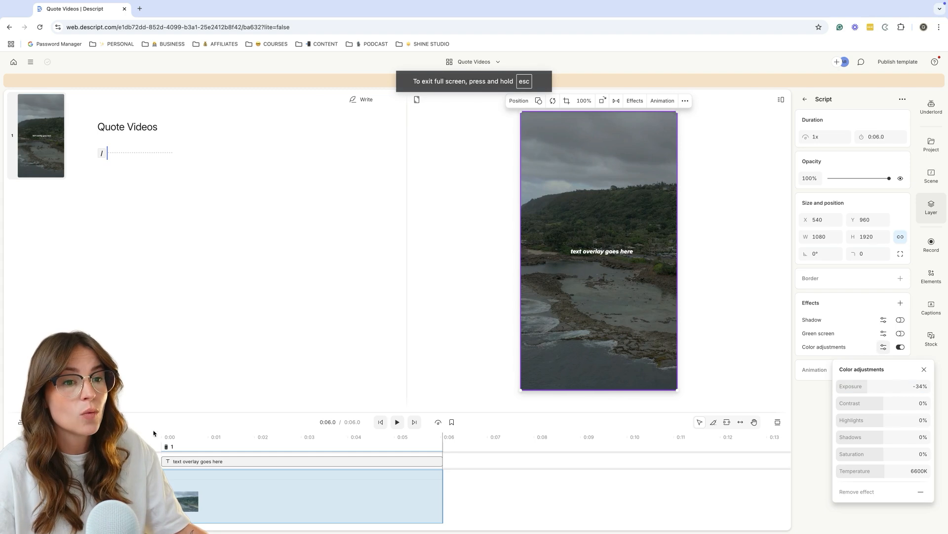
left_click(925, 369)
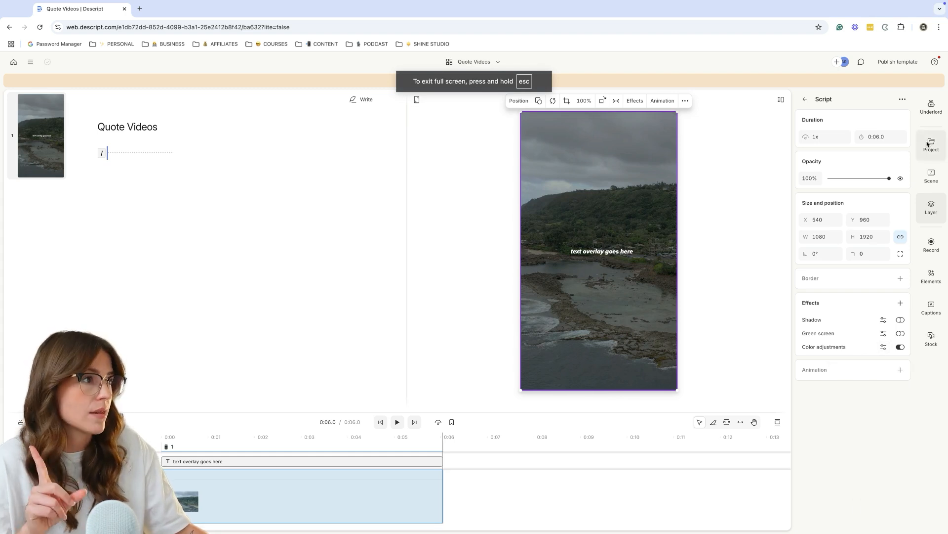
left_click(931, 174)
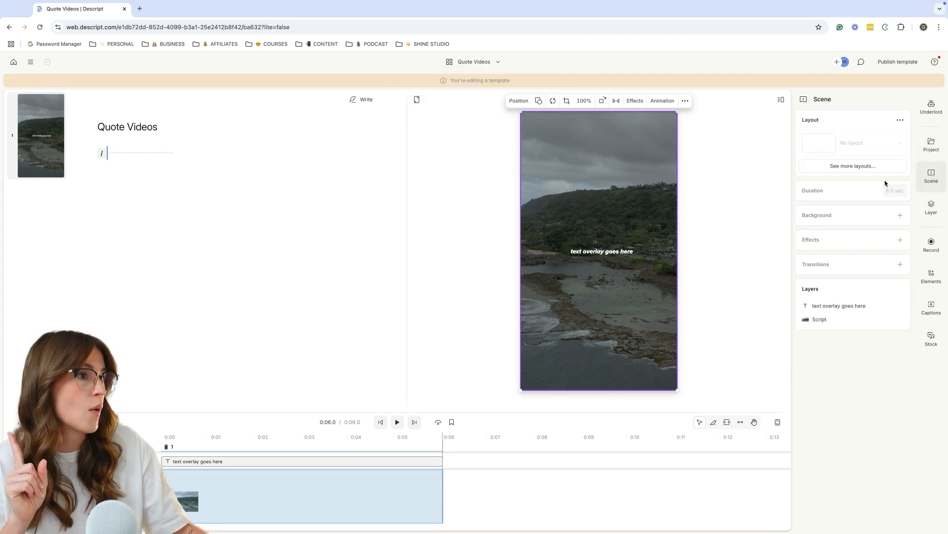
left_click(931, 205)
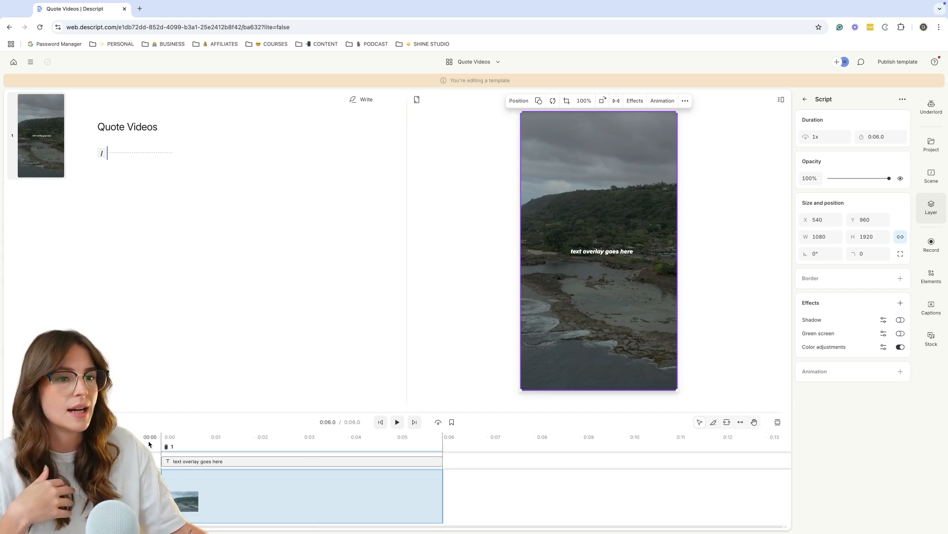
left_click(397, 422)
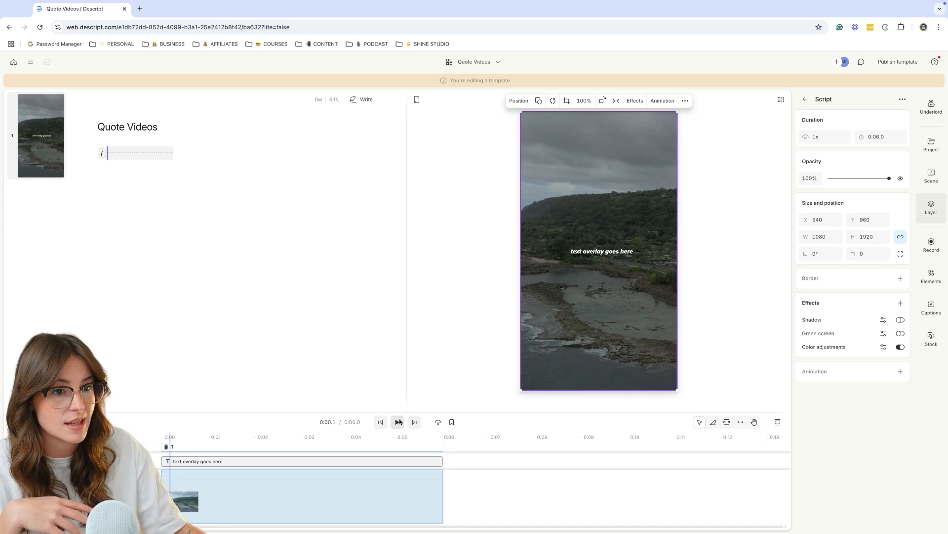
left_click(397, 422)
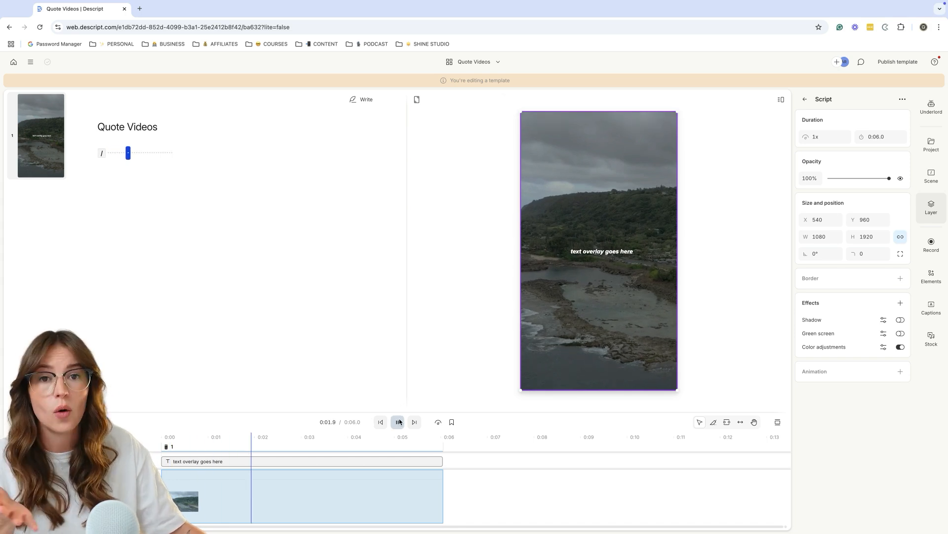
left_click(397, 422)
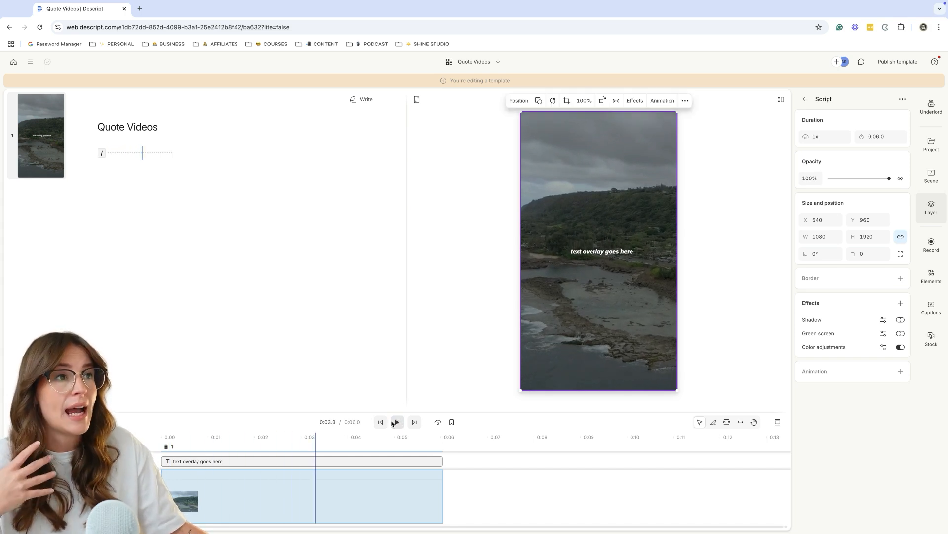
left_click(601, 251)
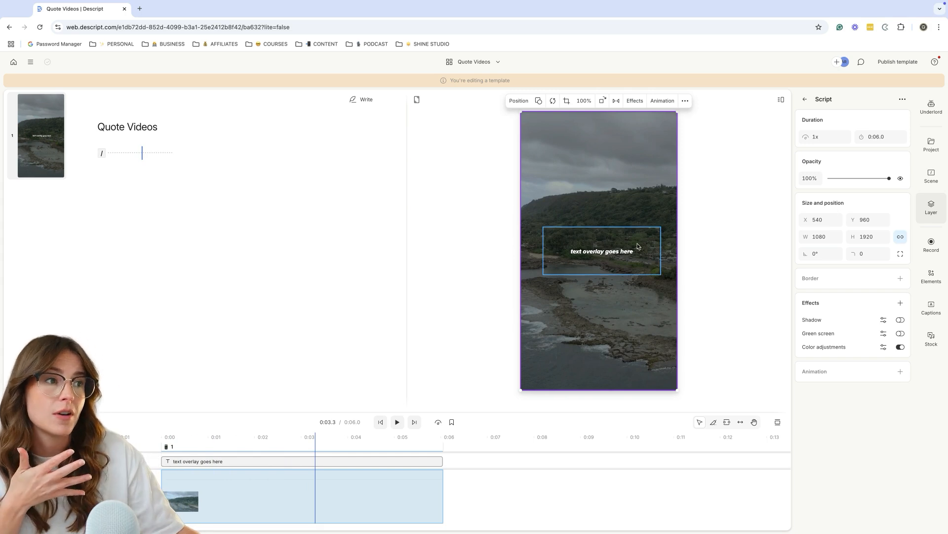
double_click(602, 251)
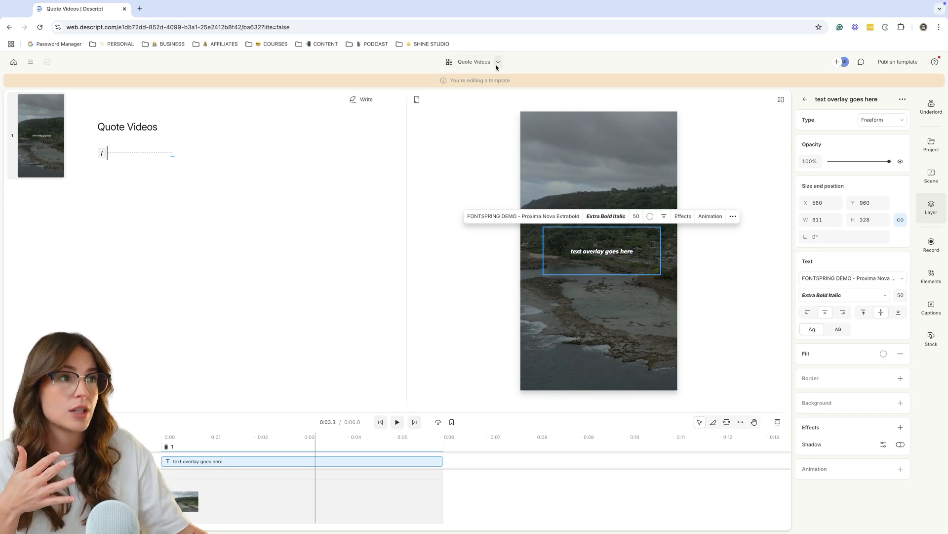
- Duplicate the composition as Quote Video (yellow font) with yellow overlay text
left_click(498, 61)
type(" (")
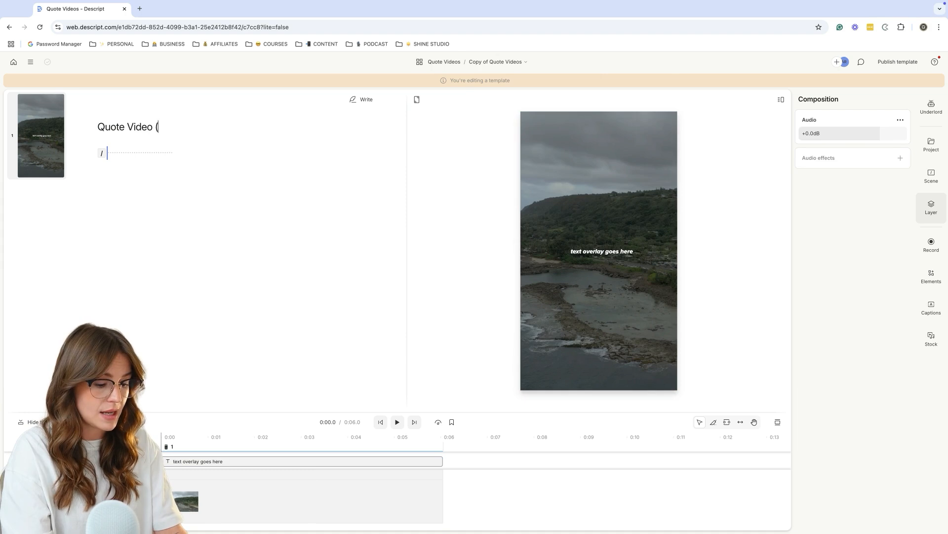
type("yellow font)")
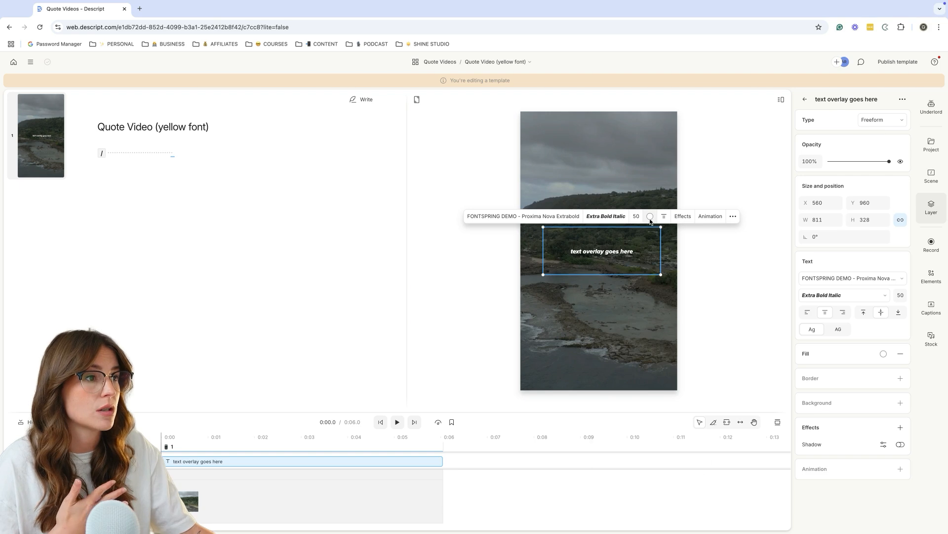
left_click(650, 215)
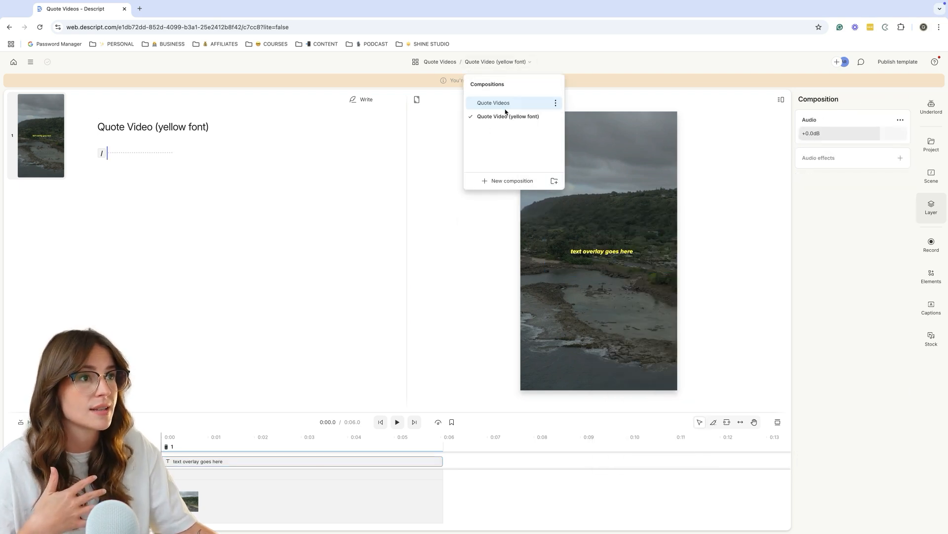
left_click(494, 102)
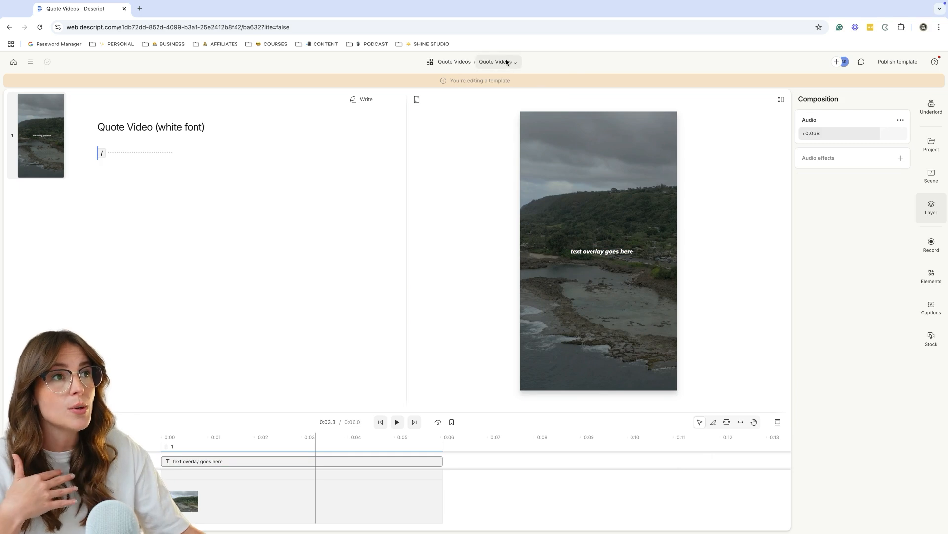
left_click(496, 61)
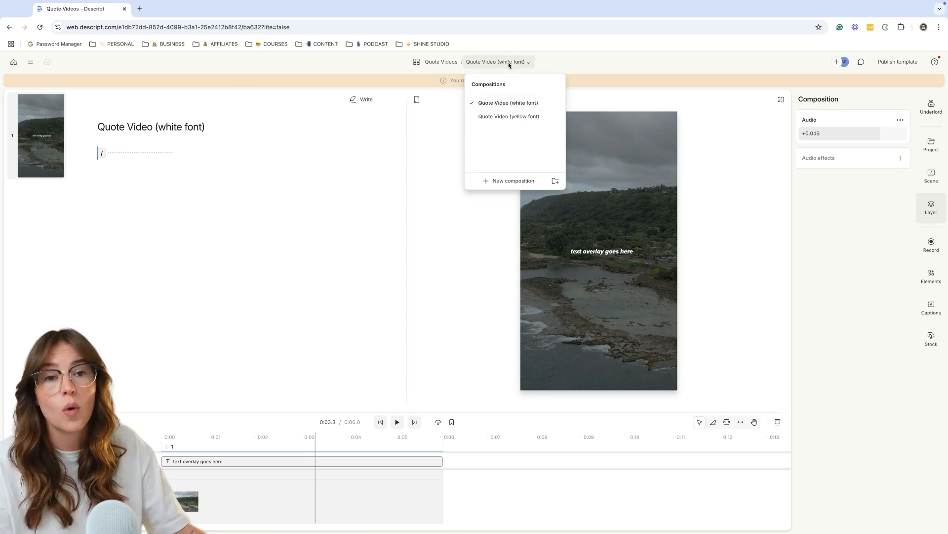
mouse_move(891, 67)
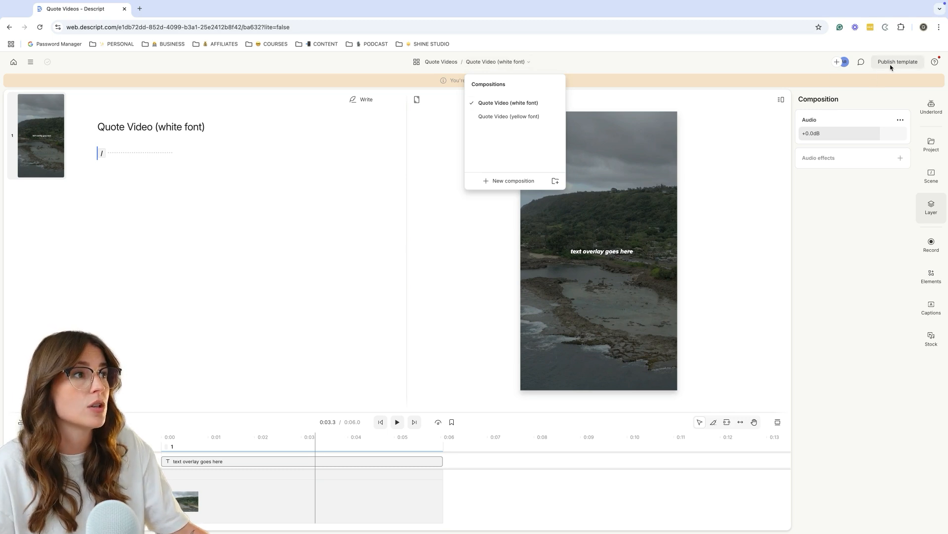
- Name the template's scenes Quote Video (white font) and Quote Video (yellow font)
left_click(897, 61)
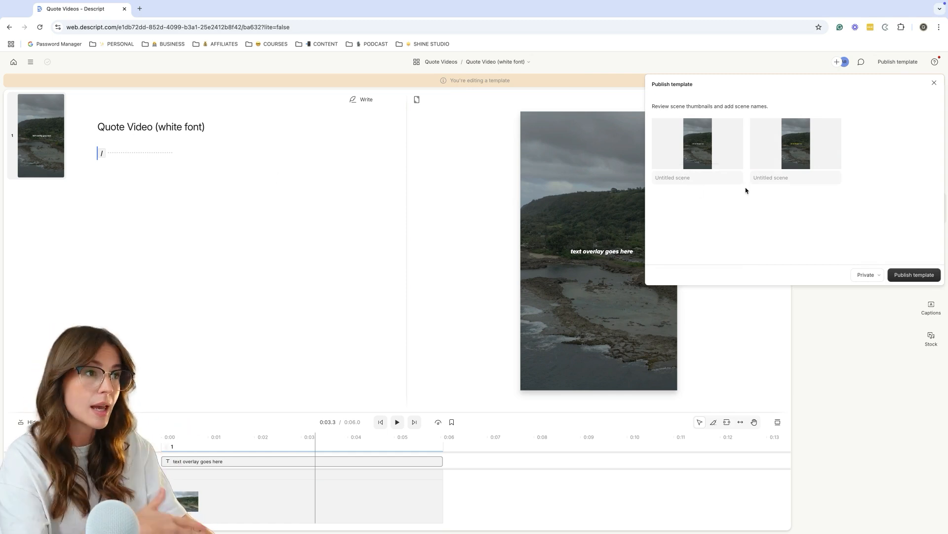
left_click(696, 177)
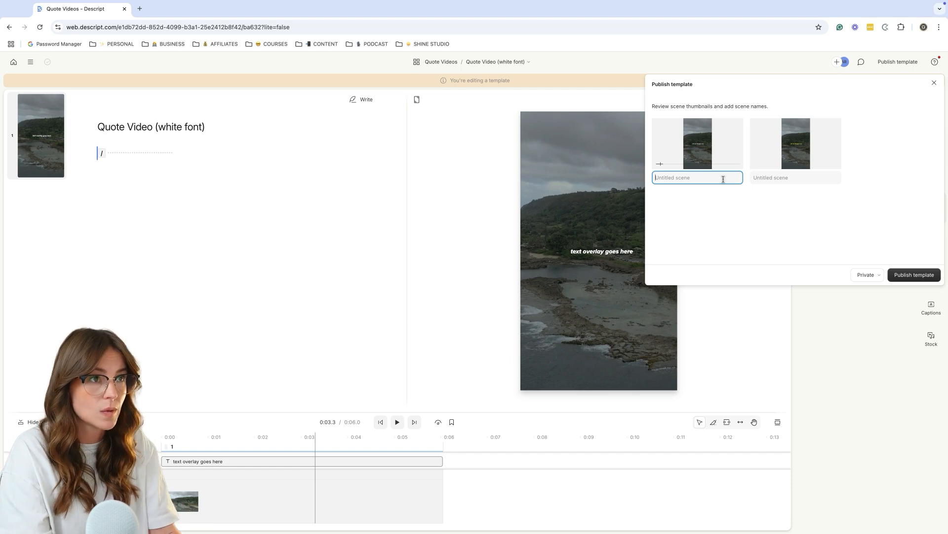
type("Quote Video (white font")
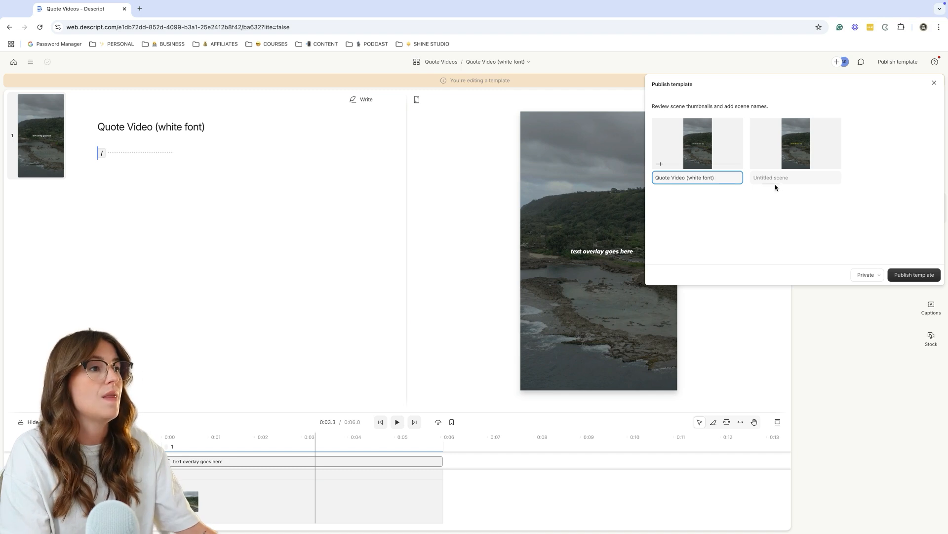
type("Quote Video (yellow font")
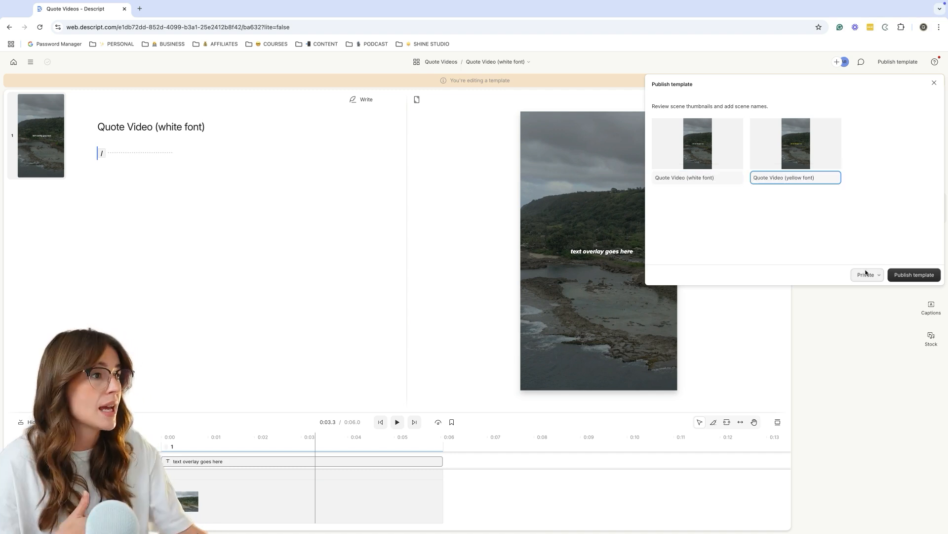
- Set visibility to Share with drive and publish the template
left_click(868, 275)
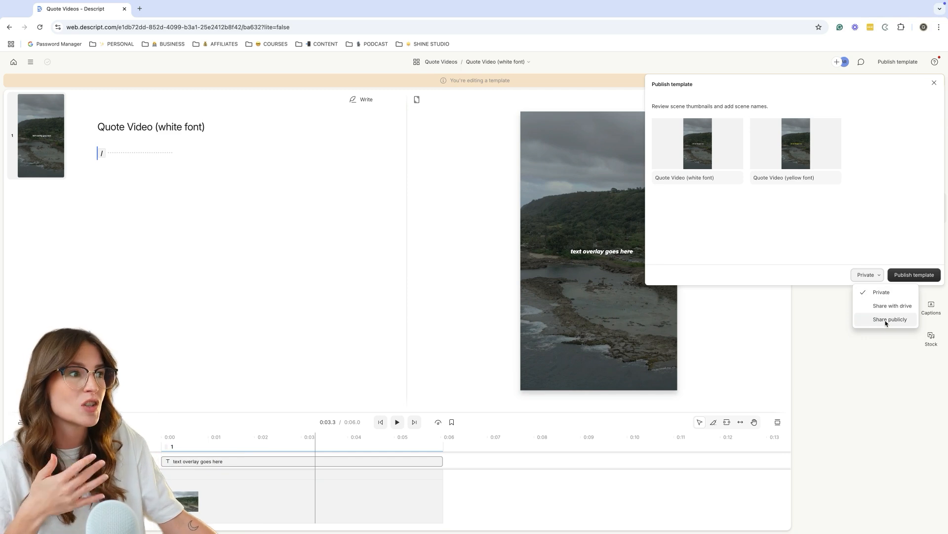
left_click(892, 305)
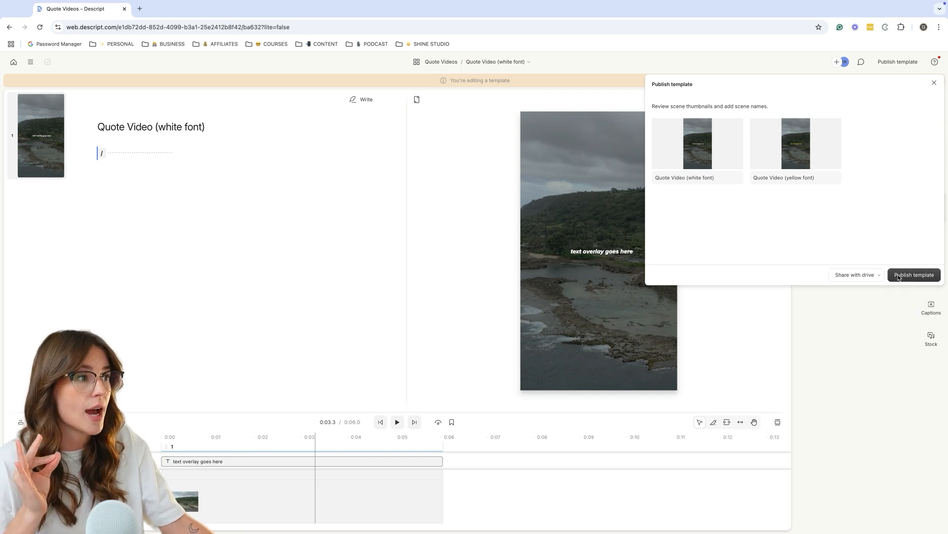
left_click(914, 275)
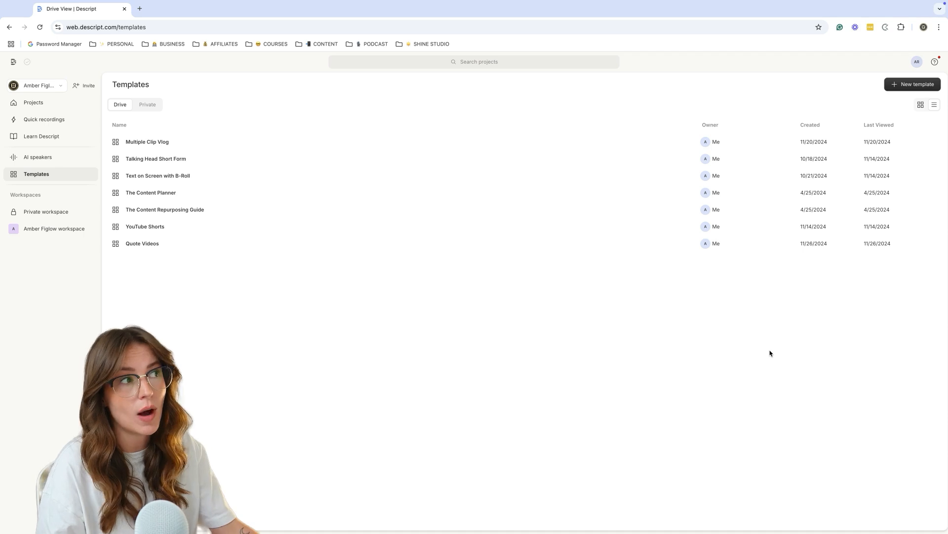
mouse_move(192, 126)
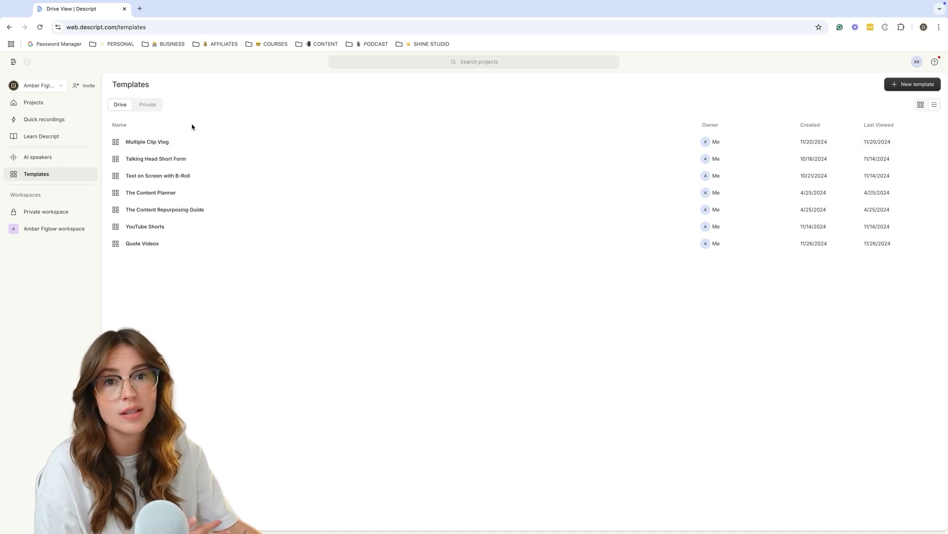
mouse_move(142, 249)
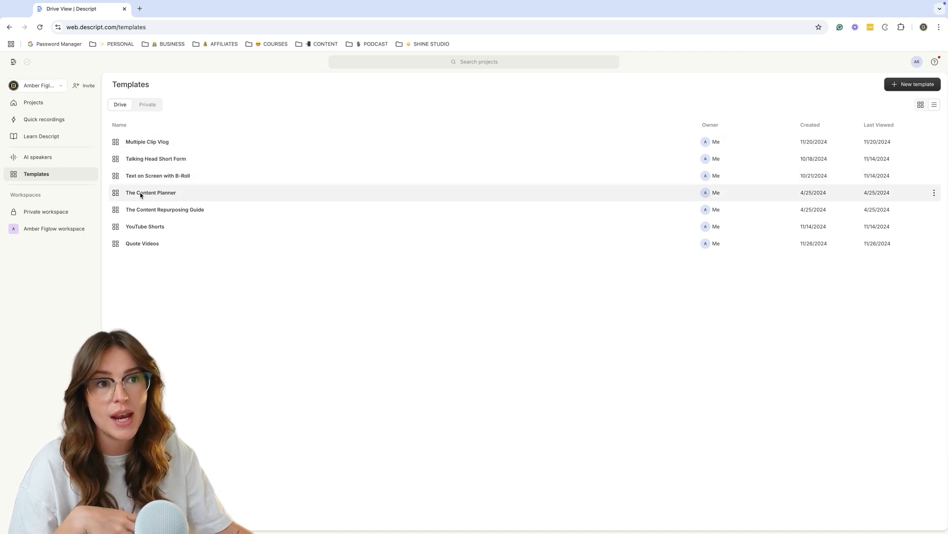
mouse_move(144, 209)
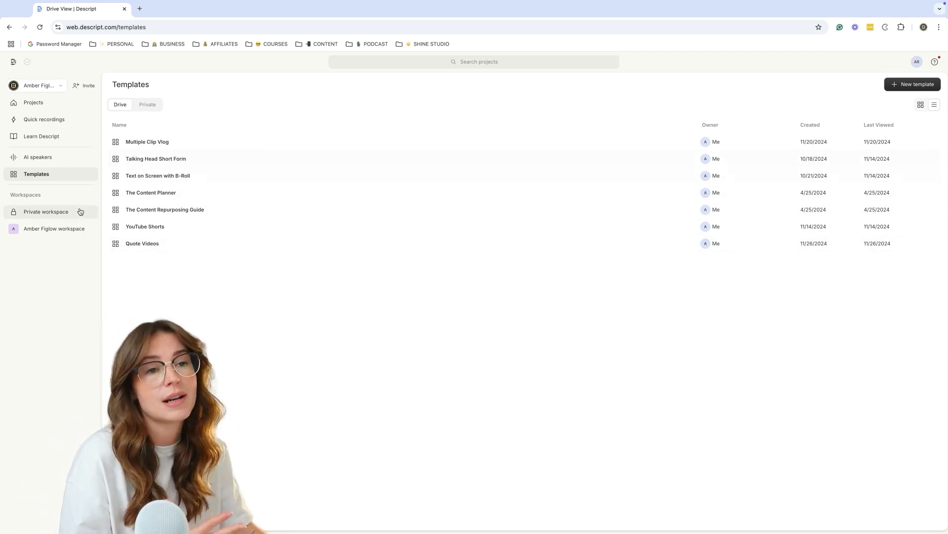
- Open the team workspace's project folders from the sidebar
left_click(53, 228)
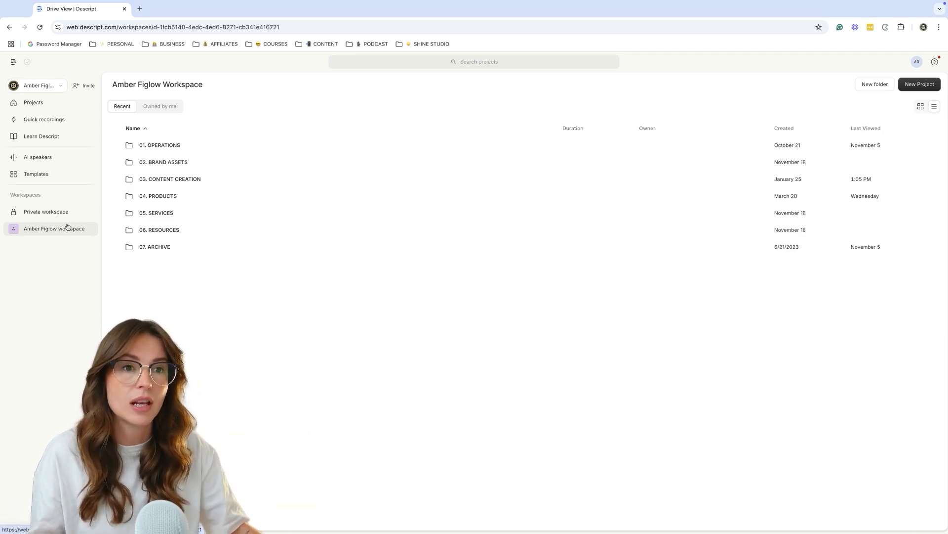
- Open the 12. DECEMBER project via 03. CONTENT CREATION > Social Media
double_click(170, 179)
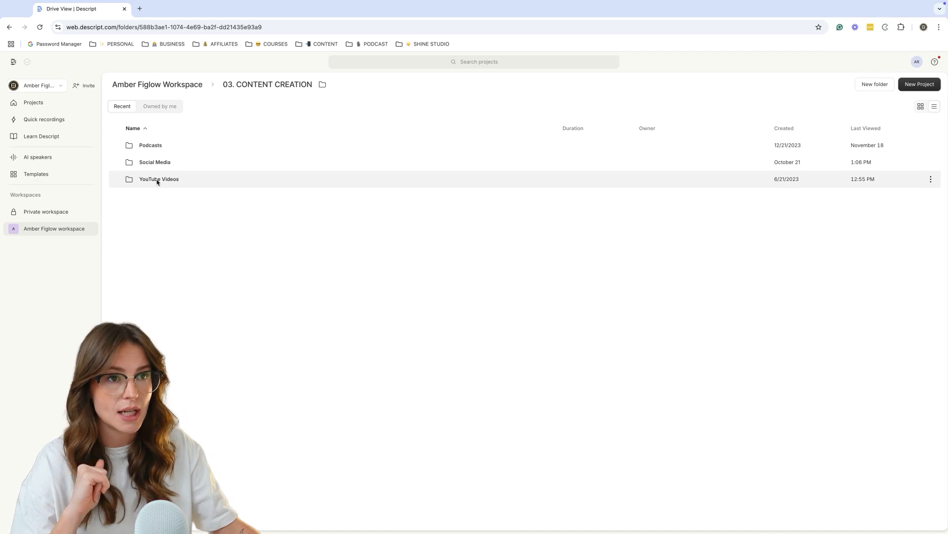
double_click(154, 162)
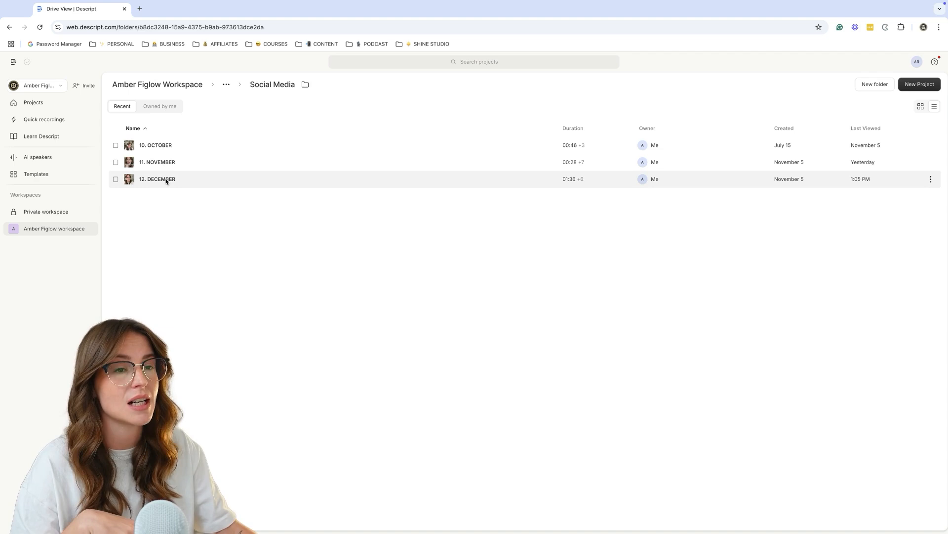
double_click(157, 178)
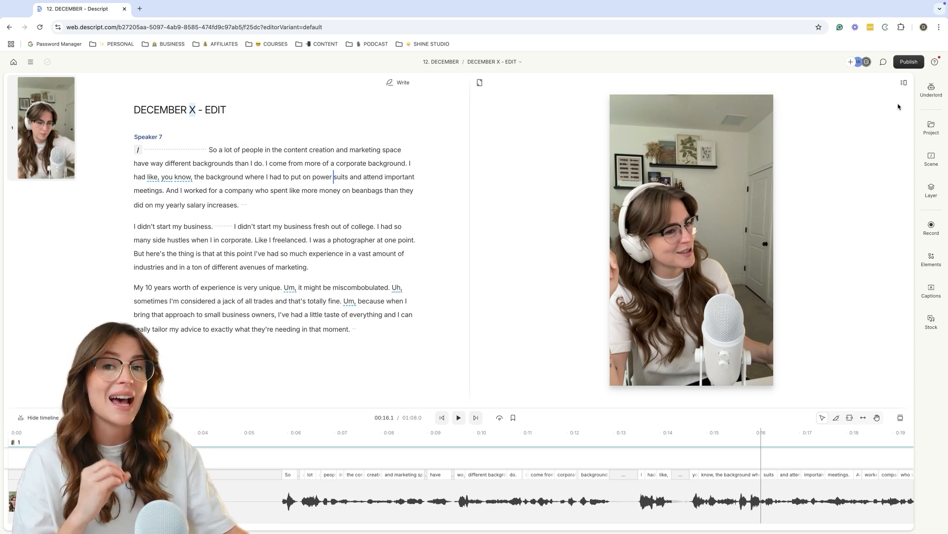
left_click(931, 89)
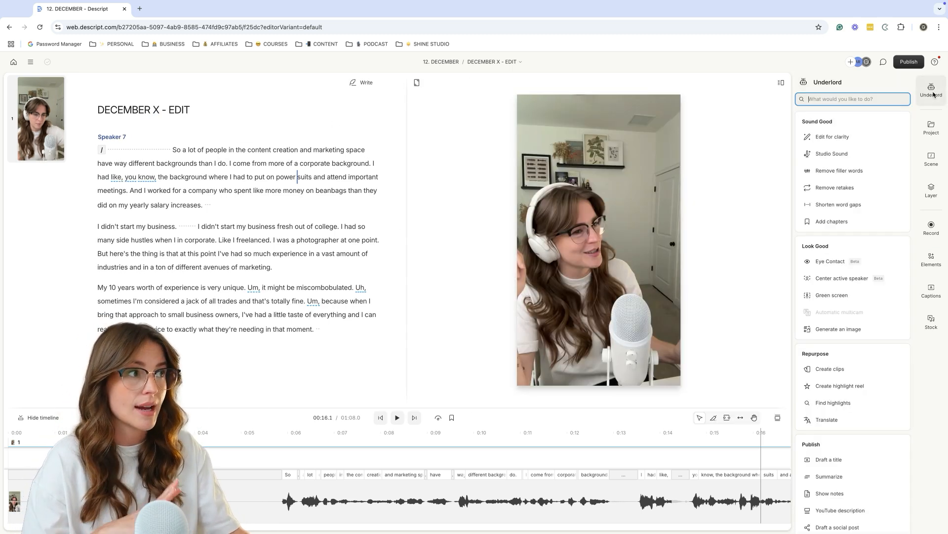
mouse_move(846, 204)
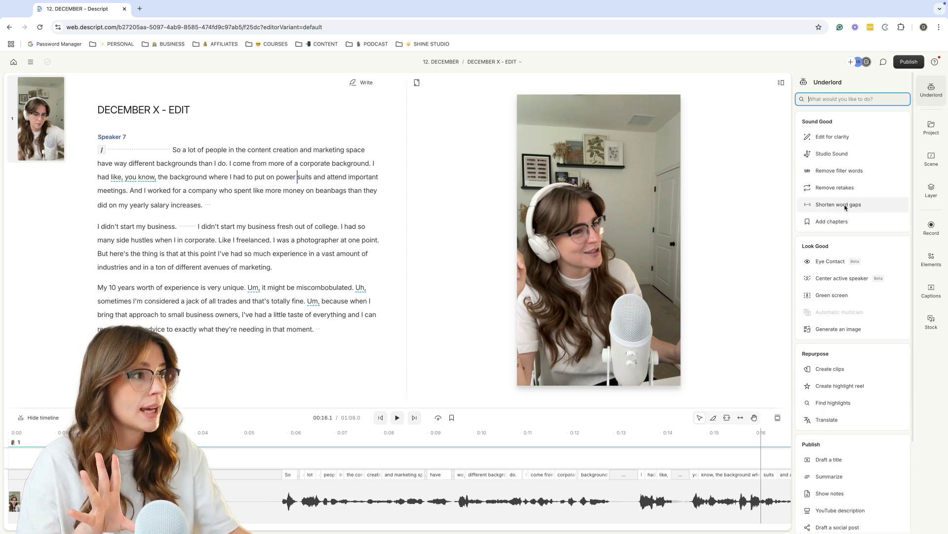
mouse_move(844, 207)
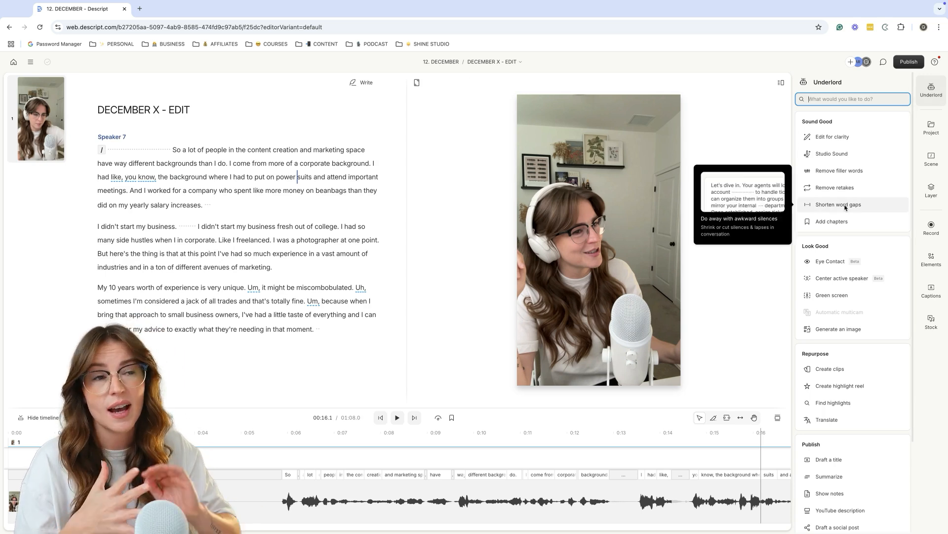
- Shorten all word gaps over 0.2s to 0.1s, trimming the video to 0:54.3
left_click(838, 204)
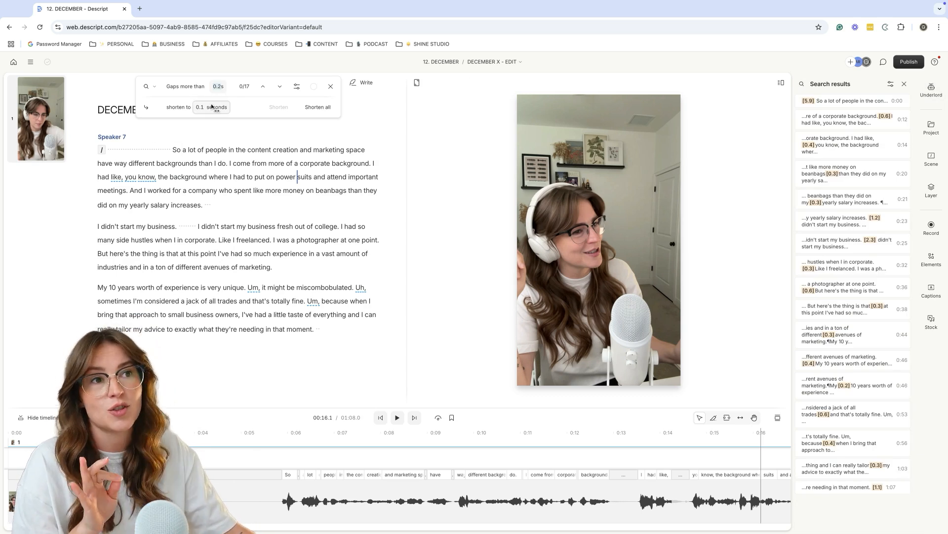
left_click(319, 107)
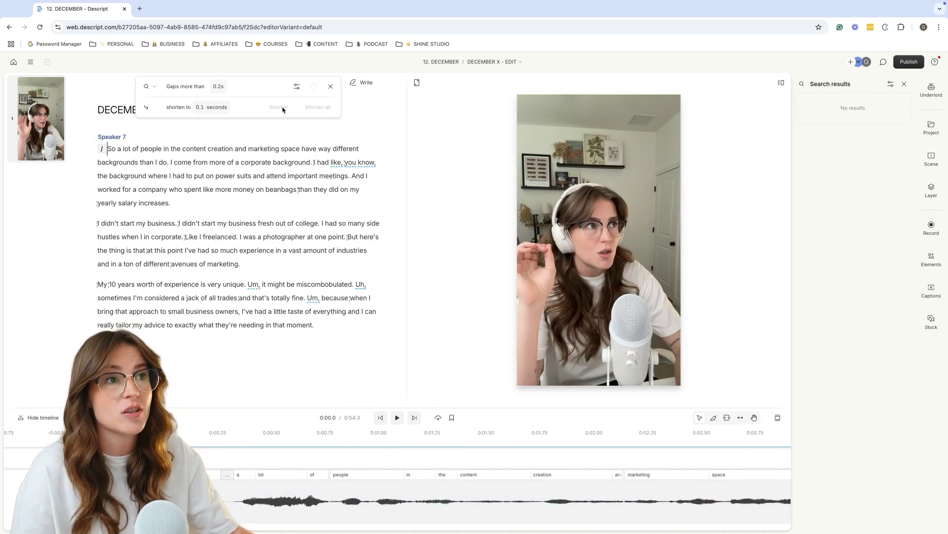
left_click(331, 86)
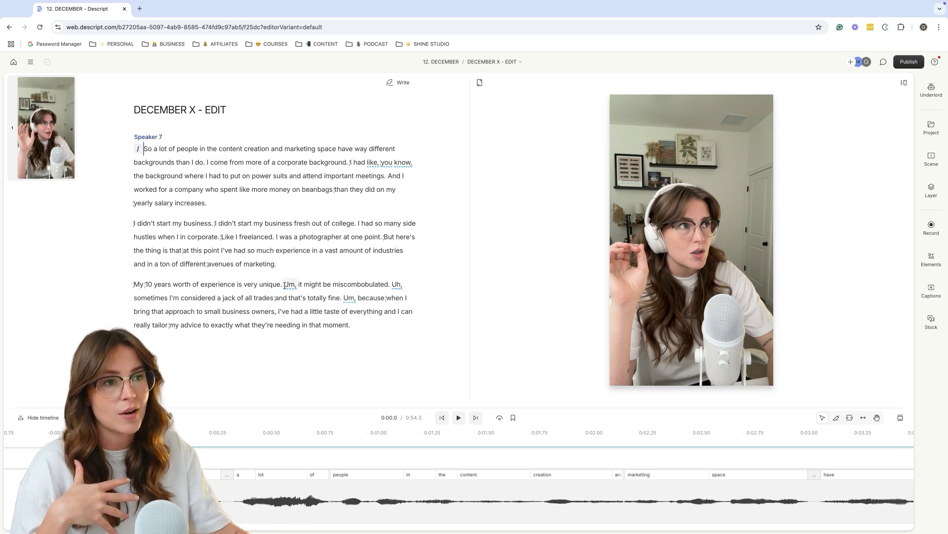
- Review the scene's AI actions and layer properties, confirming no layout is applied
left_click(930, 90)
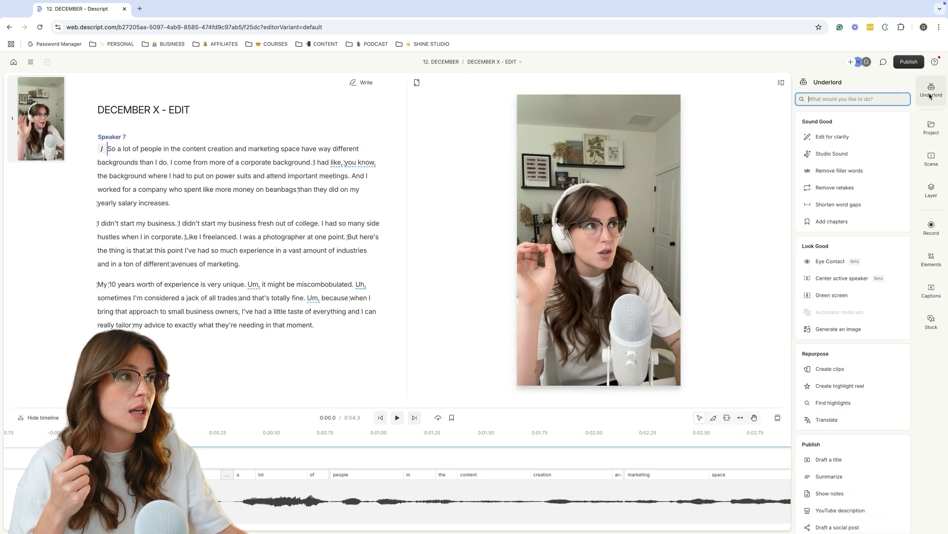
mouse_move(854, 170)
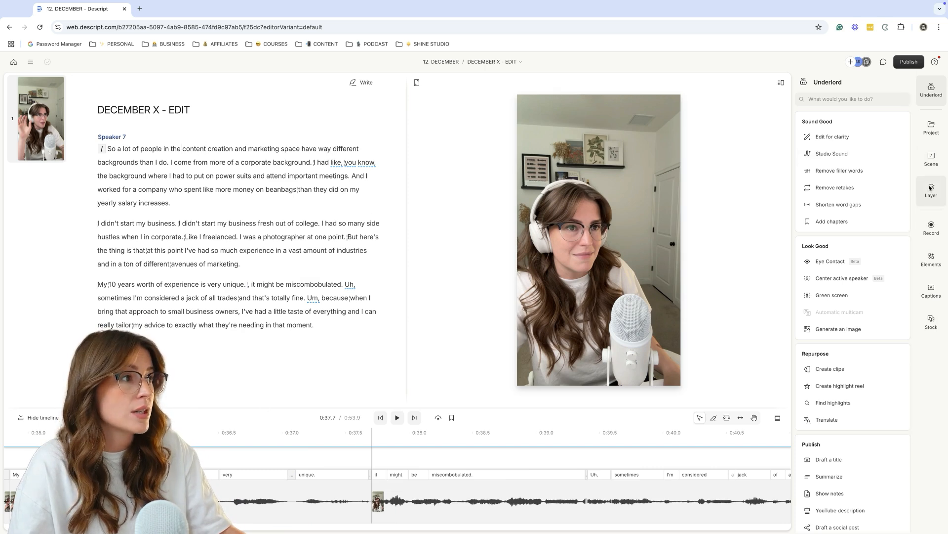
left_click(931, 158)
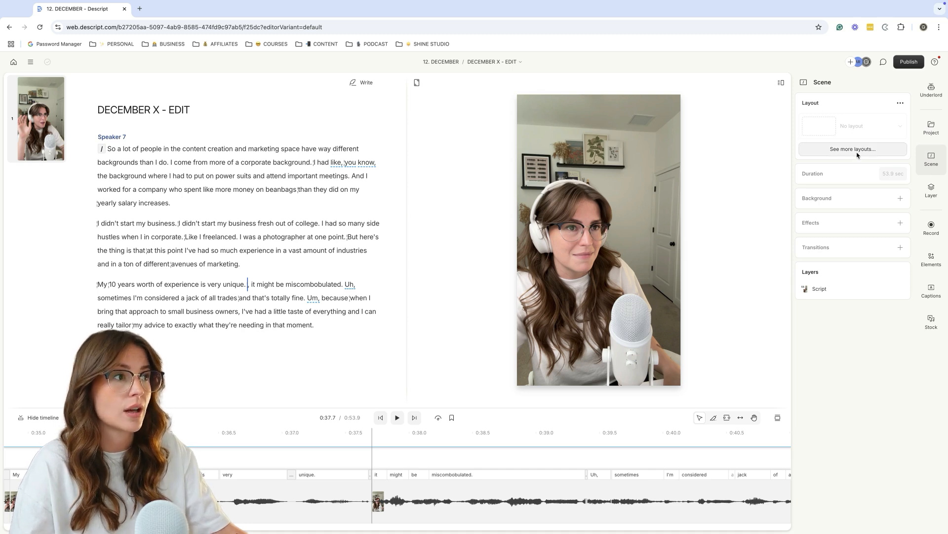
- Browse the layout gallery, the Captioned Clips collection, private layouts and Drive layouts
left_click(853, 148)
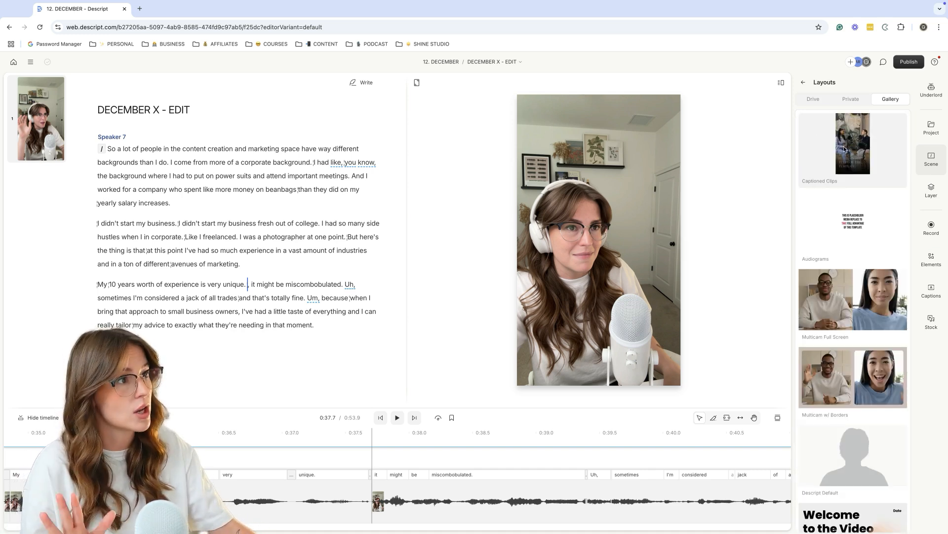
left_click(852, 143)
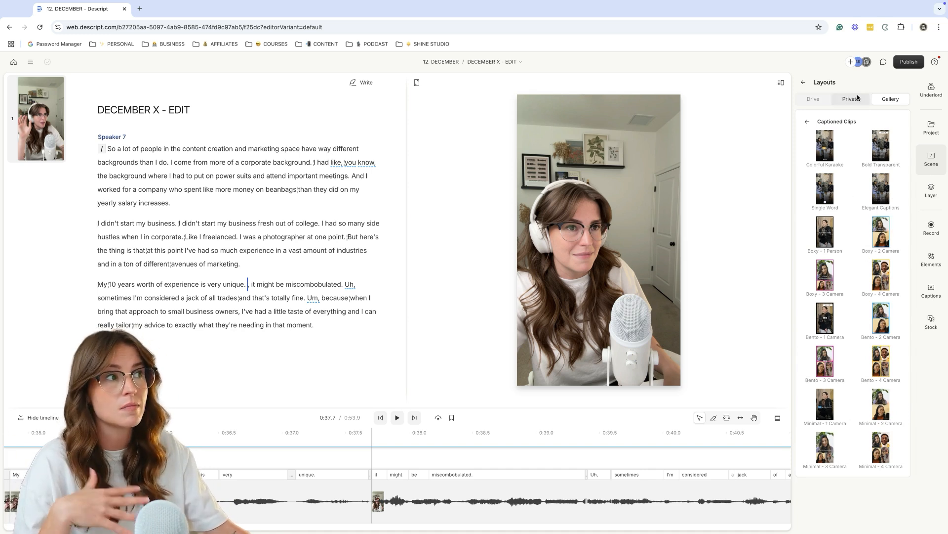
left_click(890, 99)
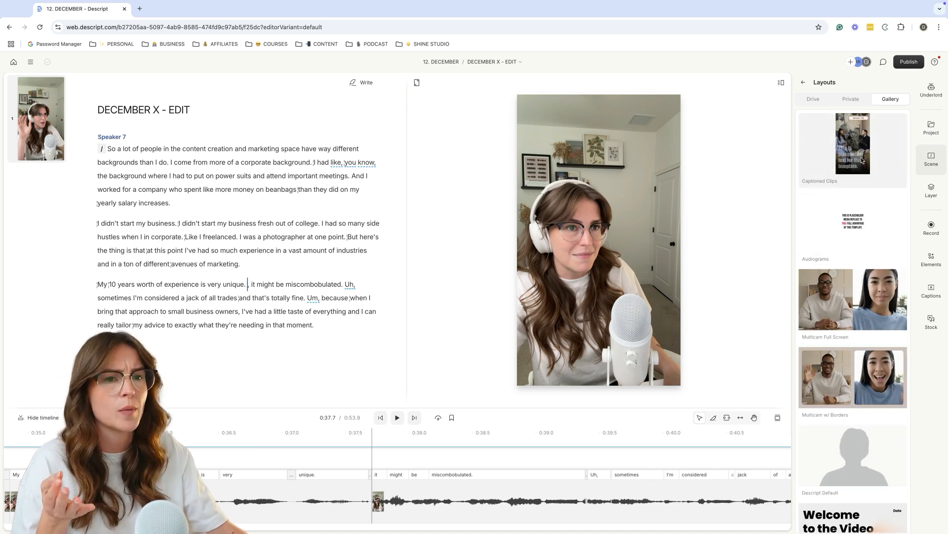
left_click(851, 99)
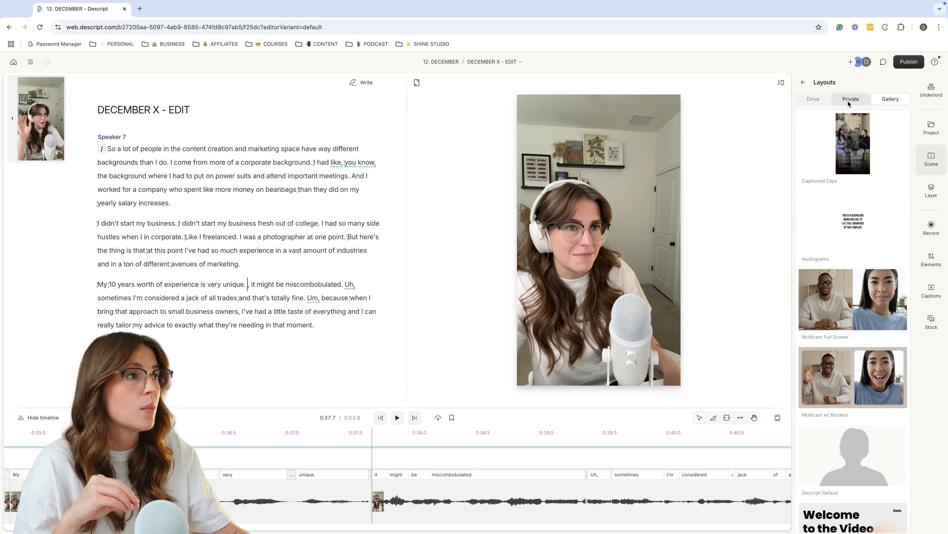
left_click(814, 99)
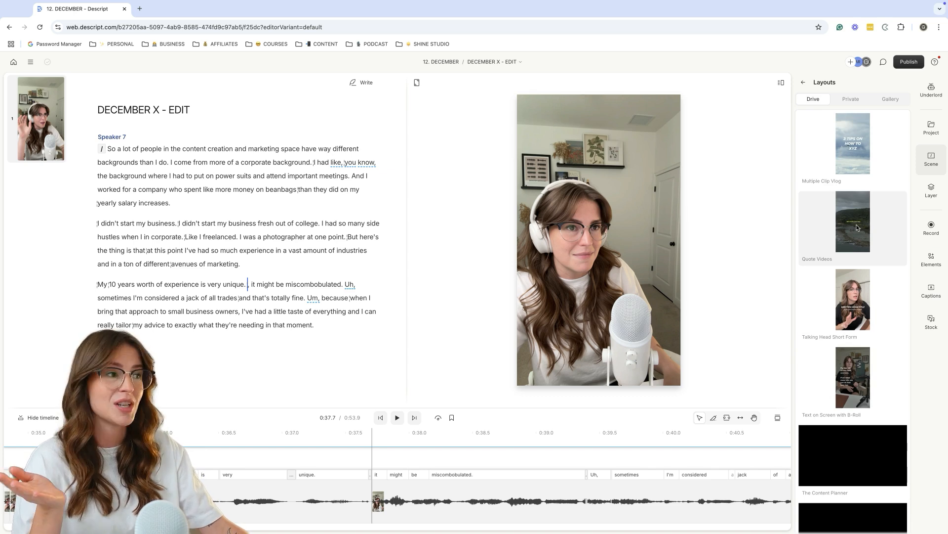
scroll("down", 3)
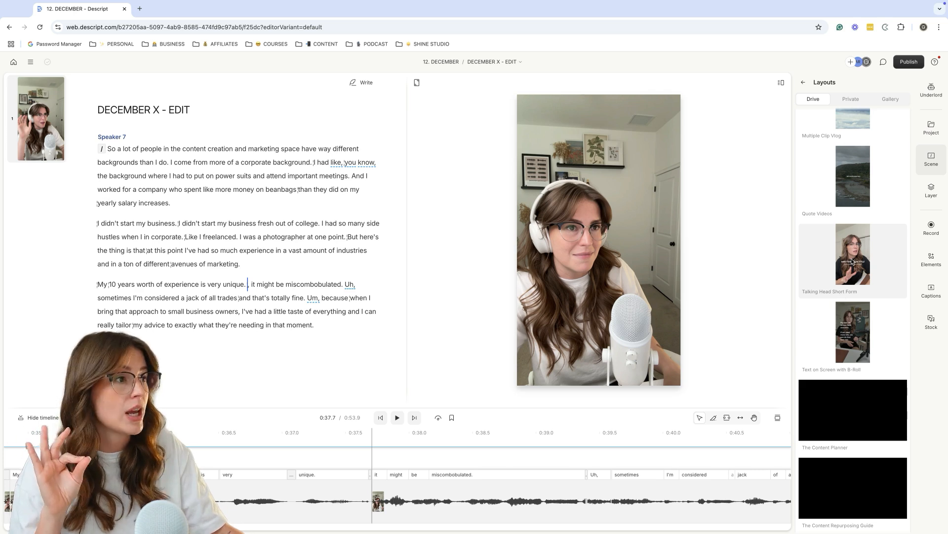
- Apply the Talking Head Short Form layout and start editing its on-screen hook title
left_click(853, 254)
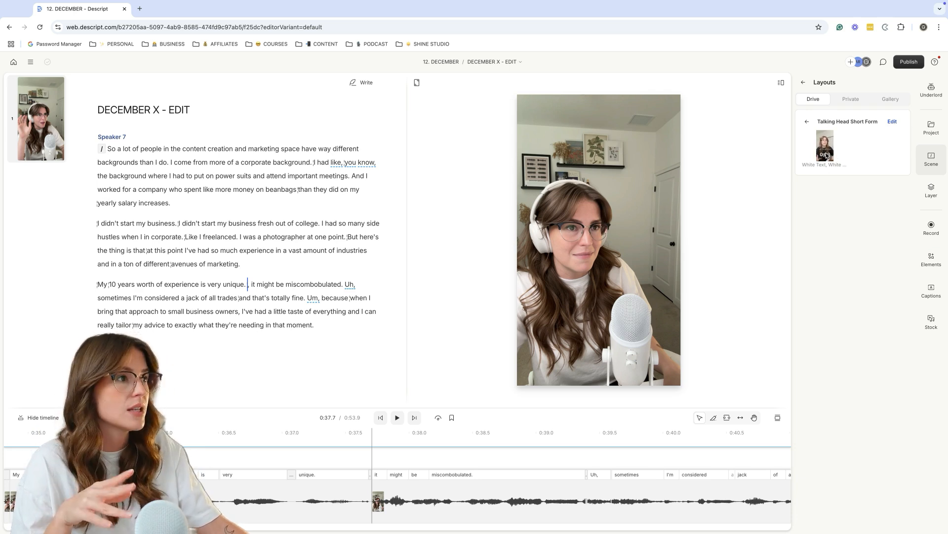
left_click(825, 146)
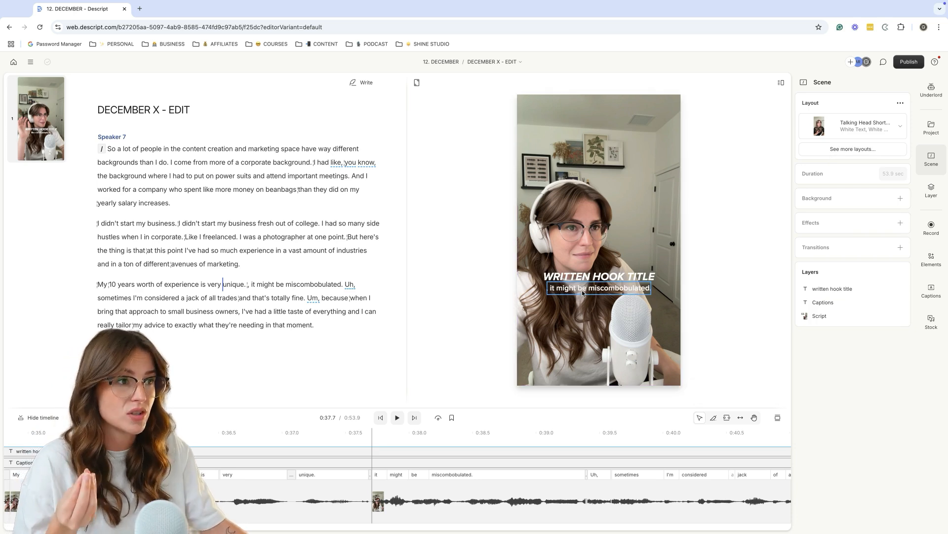
left_click(598, 275)
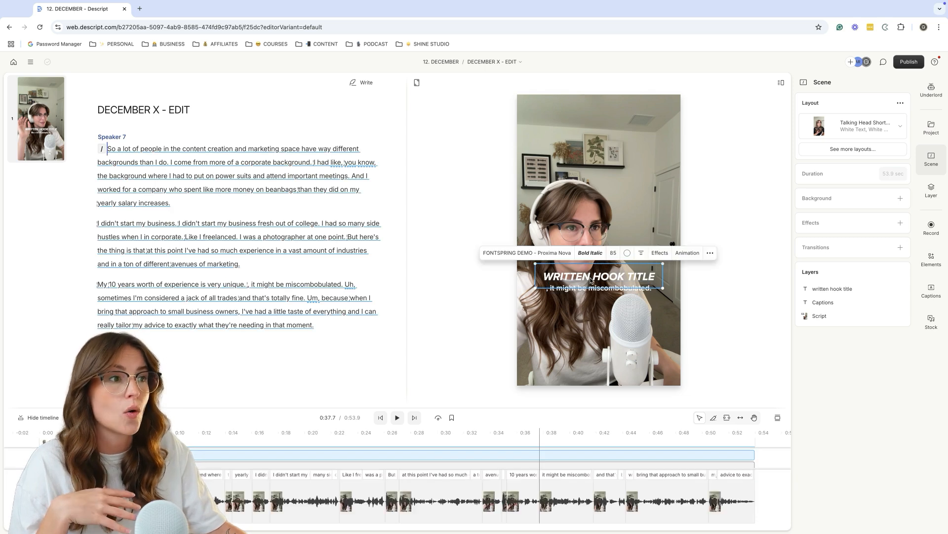
double_click(598, 277)
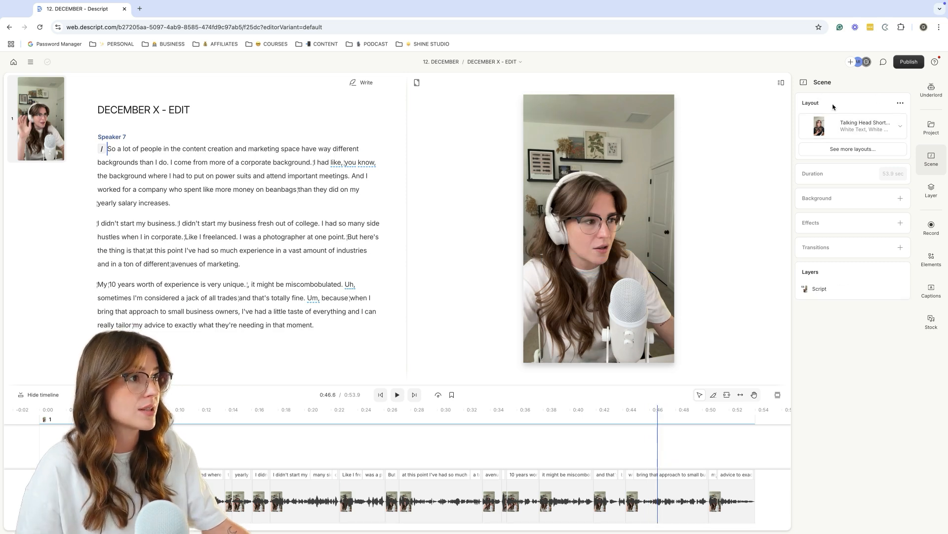
left_click(852, 148)
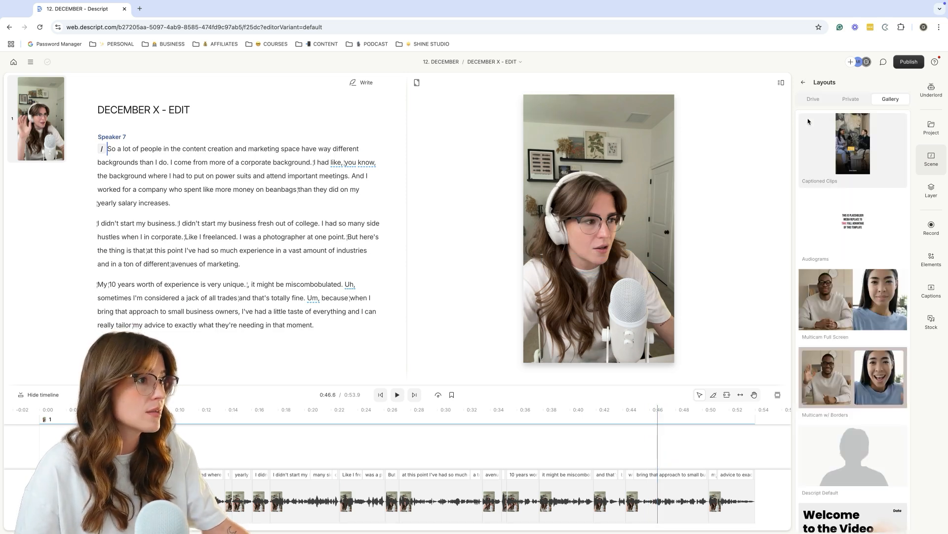
left_click(813, 99)
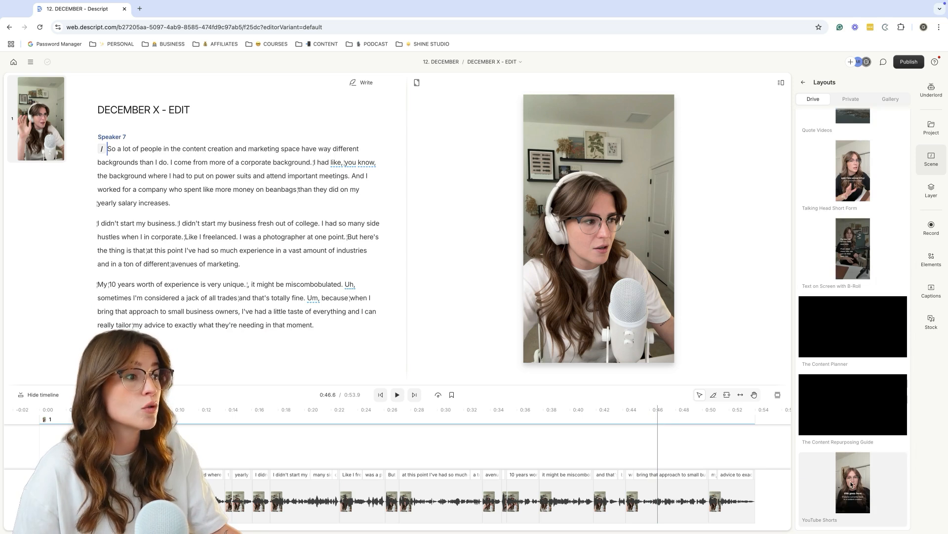
left_click(854, 170)
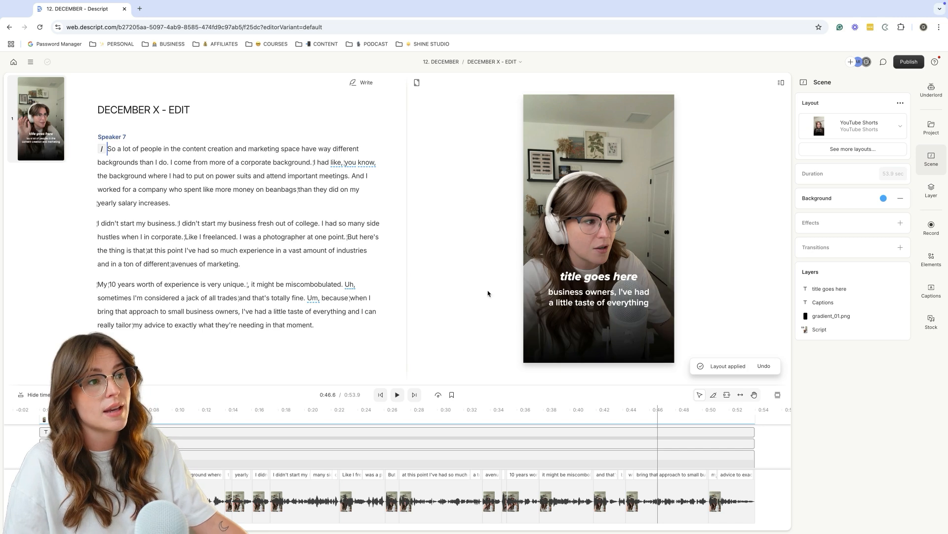
left_click(599, 296)
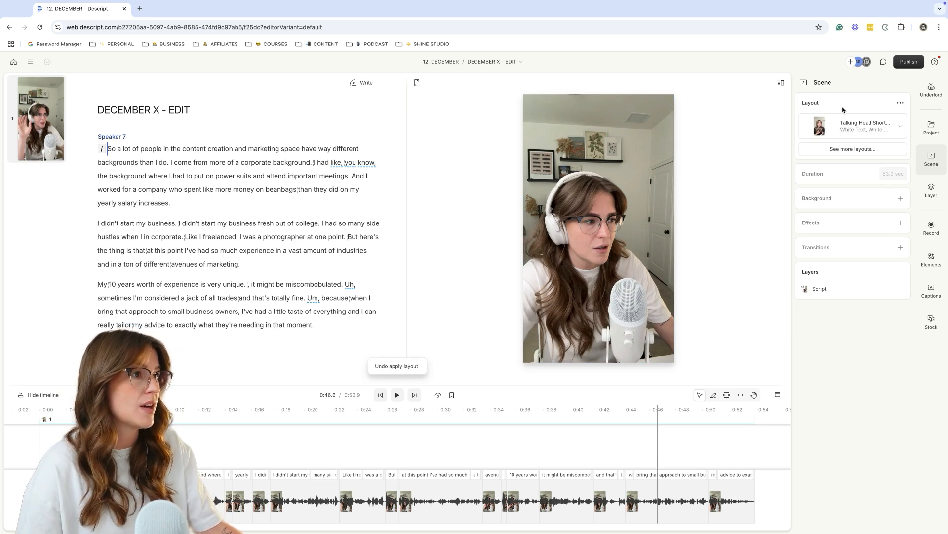
- Apply the Text on Screen with B-Roll layout from the Drive layouts
left_click(853, 149)
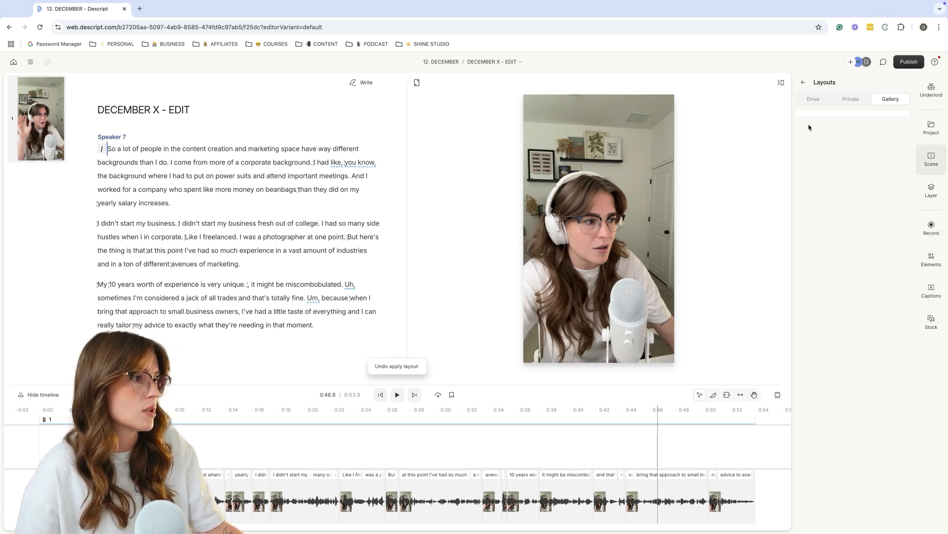
left_click(813, 99)
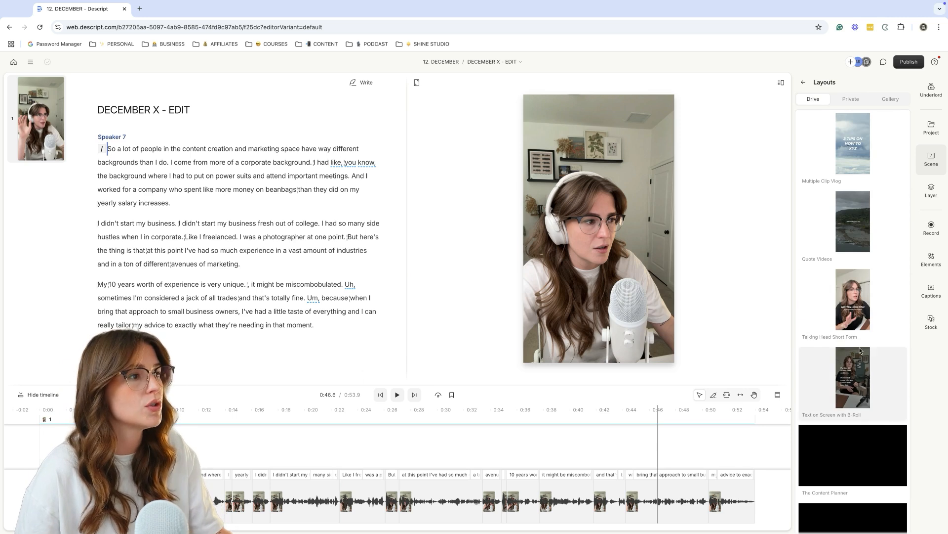
left_click(853, 377)
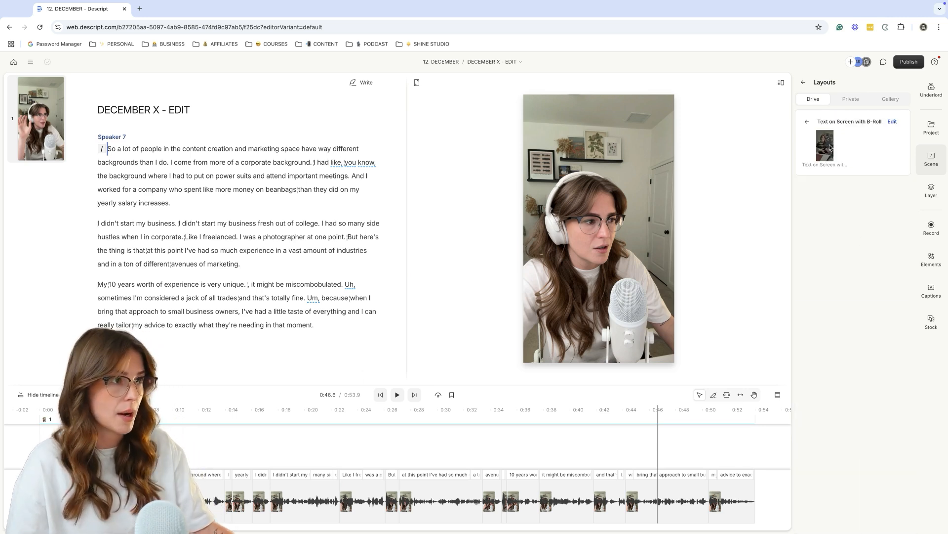
left_click(825, 147)
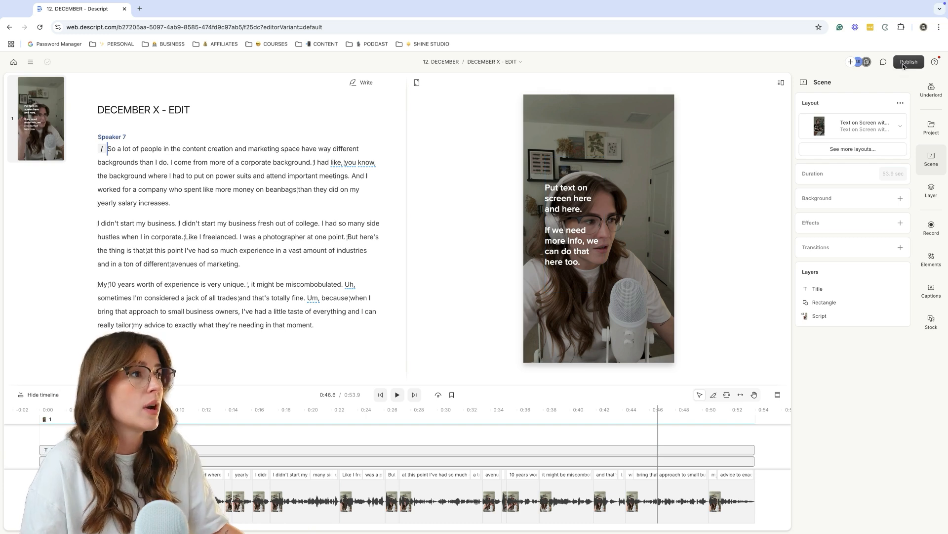
- Set export to Current composition at Max resolution and Medium quality, then close the settings
left_click(909, 61)
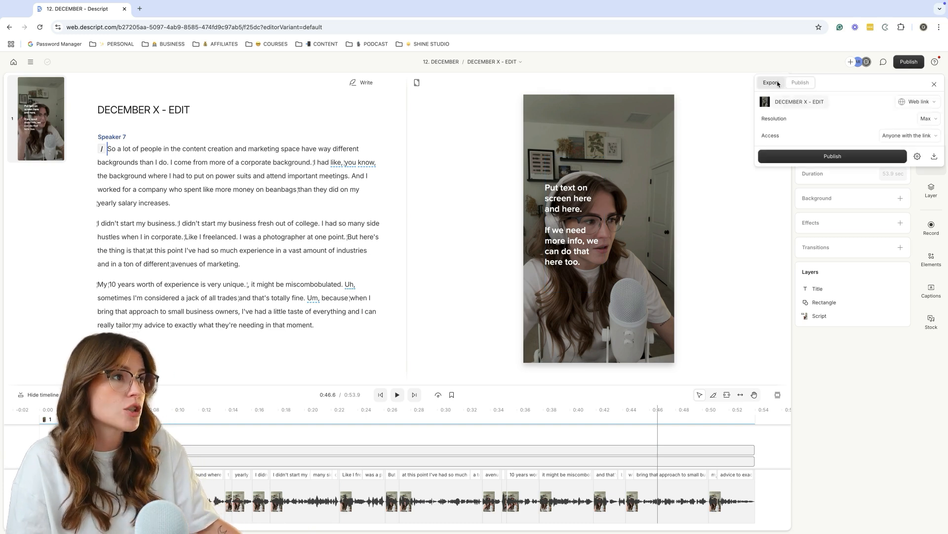
left_click(771, 83)
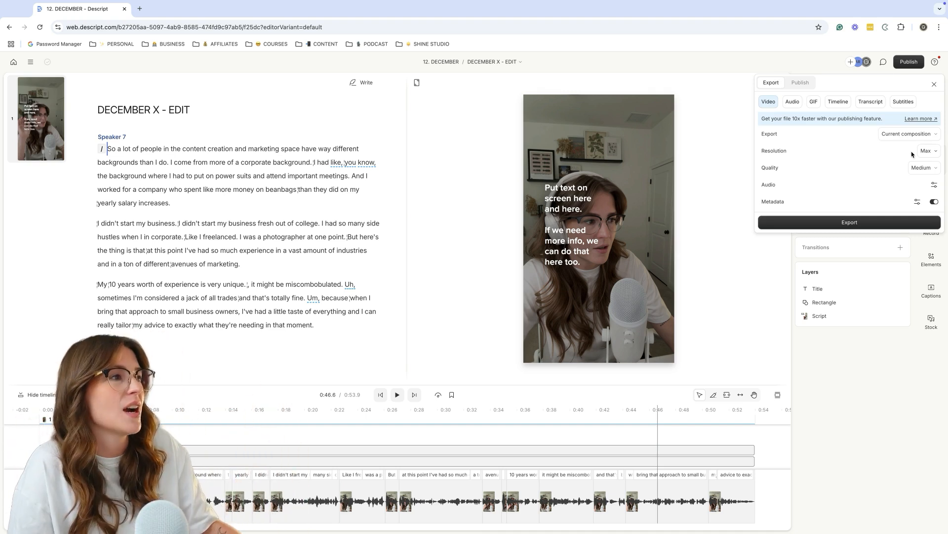
left_click(910, 134)
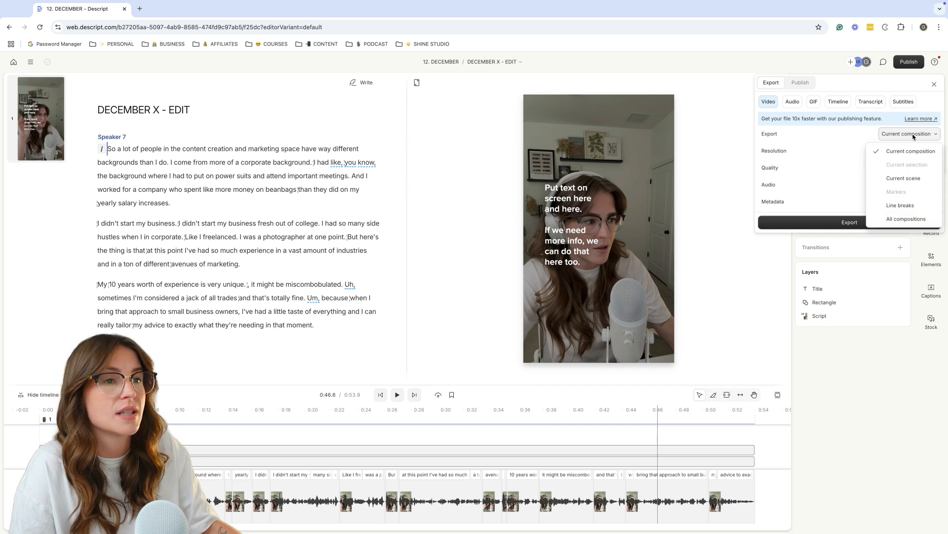
left_click(913, 150)
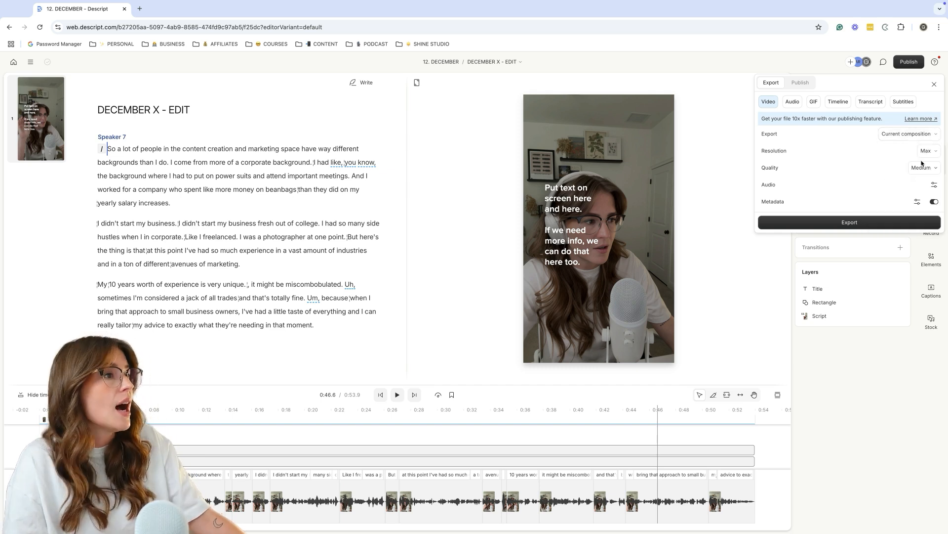
left_click(925, 167)
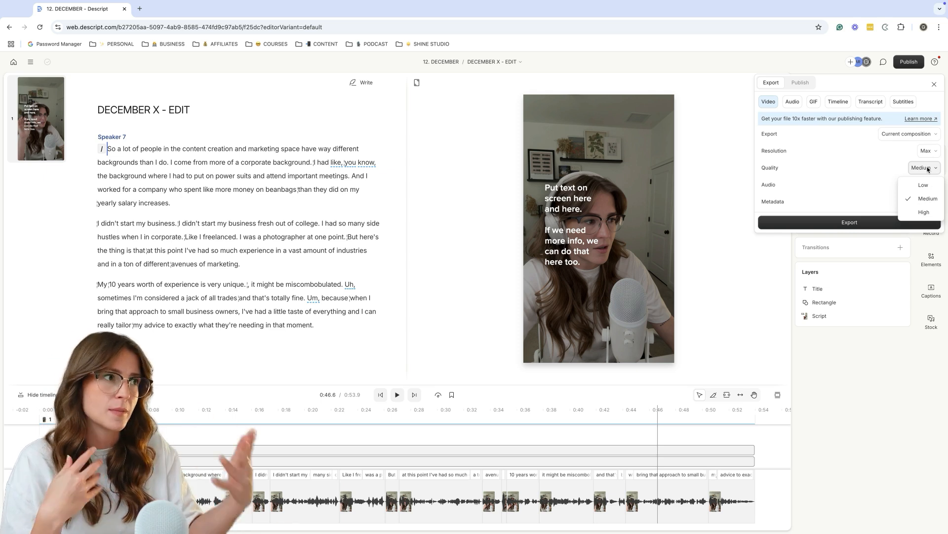
left_click(927, 198)
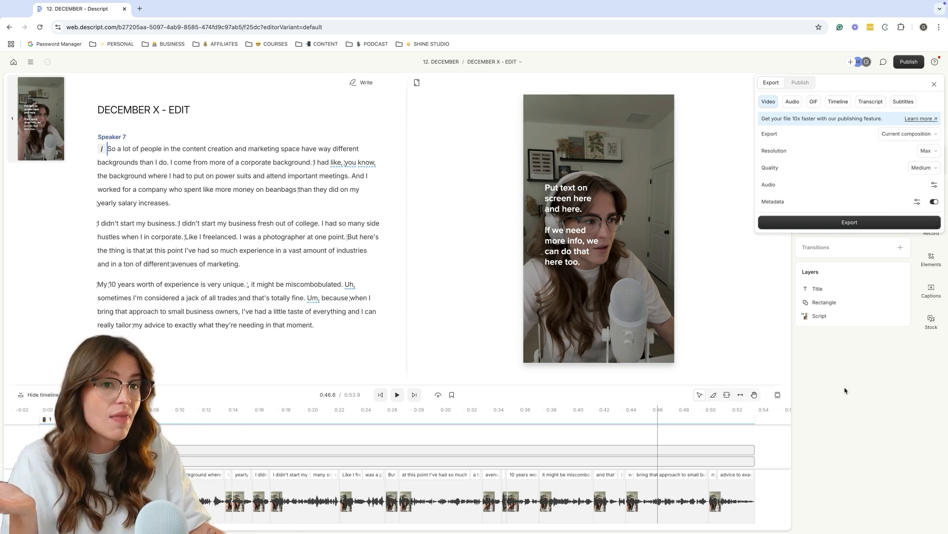
left_click(934, 84)
type("12")
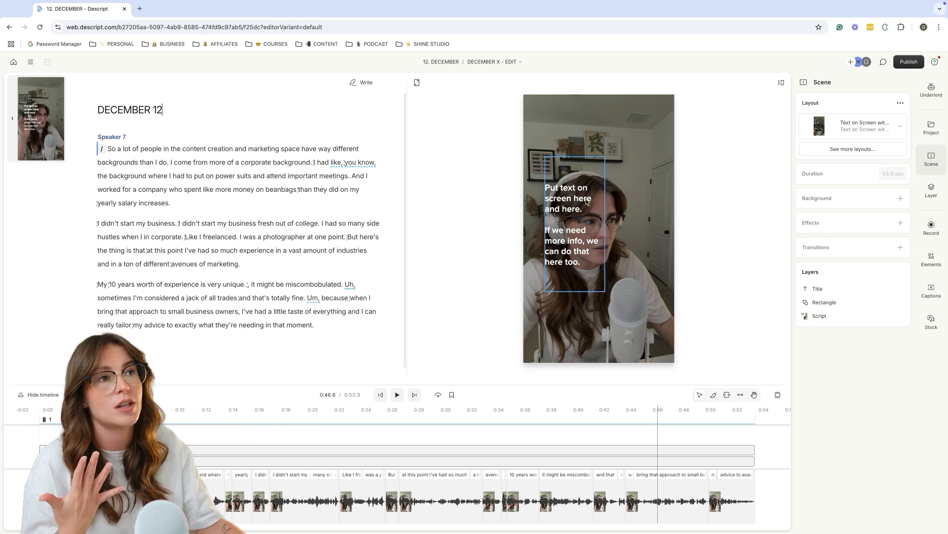
- Show the compositions list with DECEMBER 12 as the current composition
left_click(492, 61)
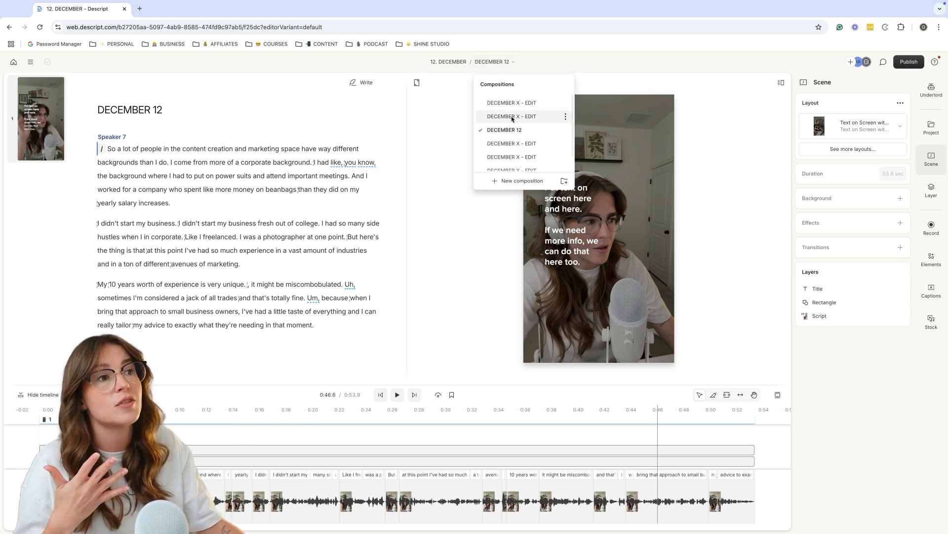
mouse_move(525, 144)
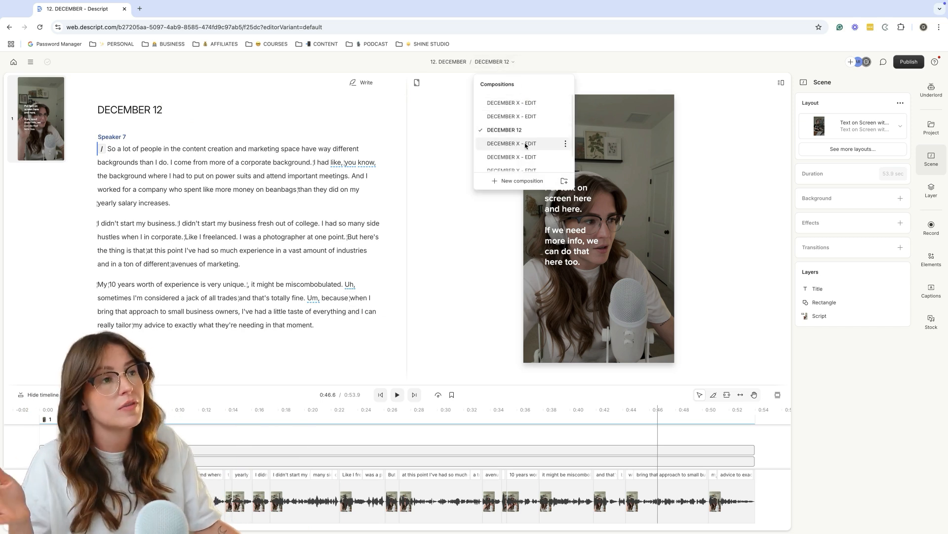